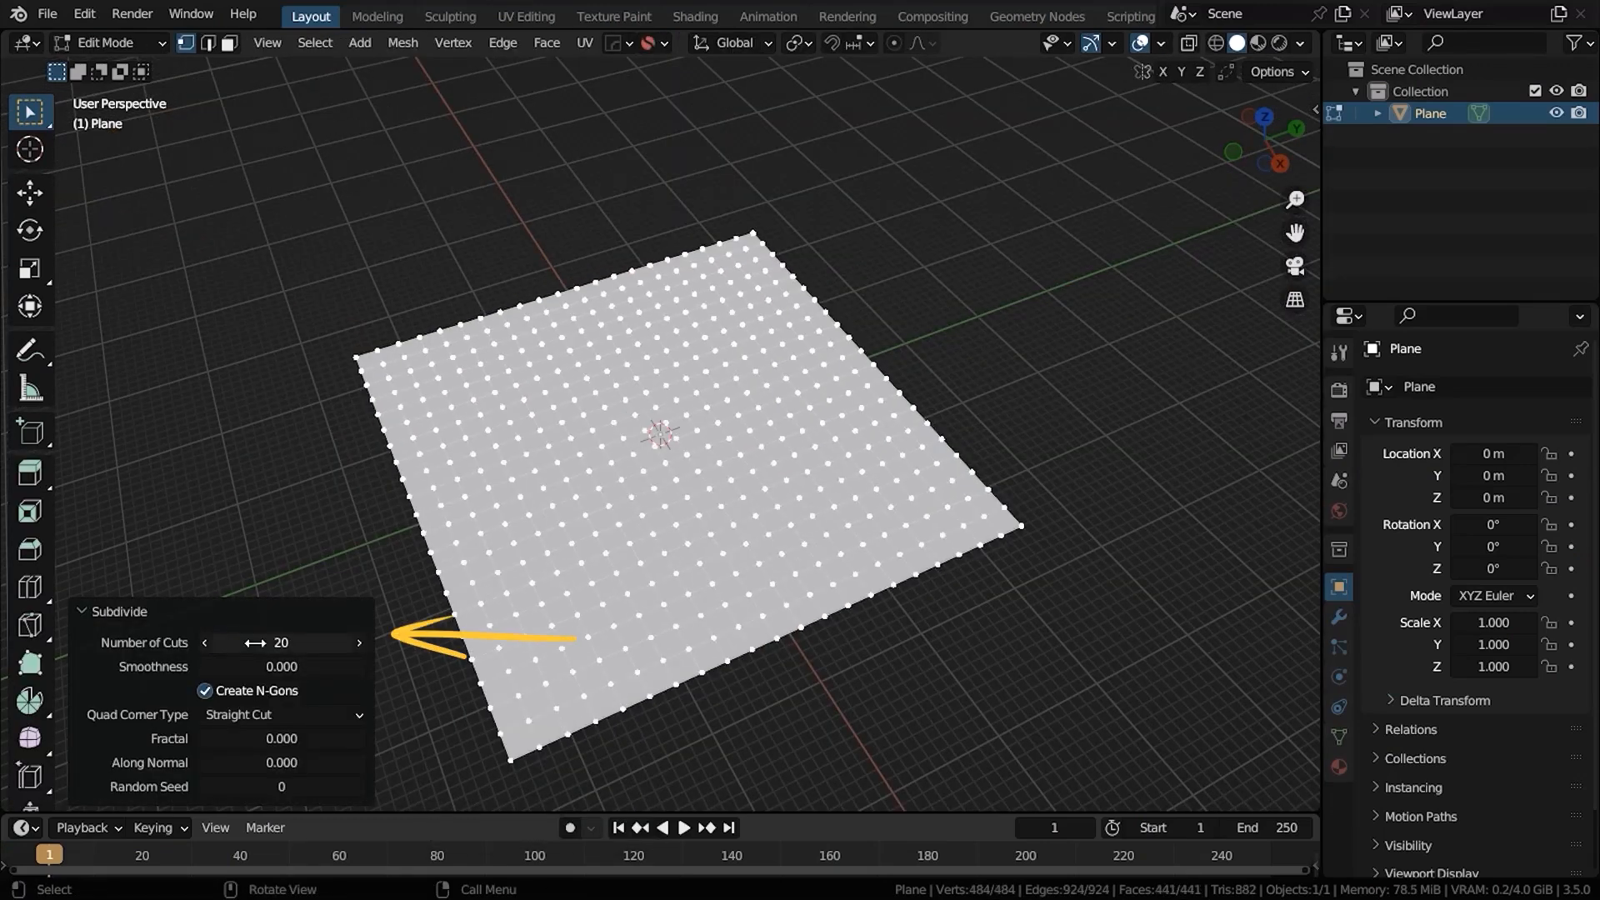
Step: Leave Edit Mode on the subdivided plane and sculpt a gentle ridge across it with the Draw brush
key(Tab)
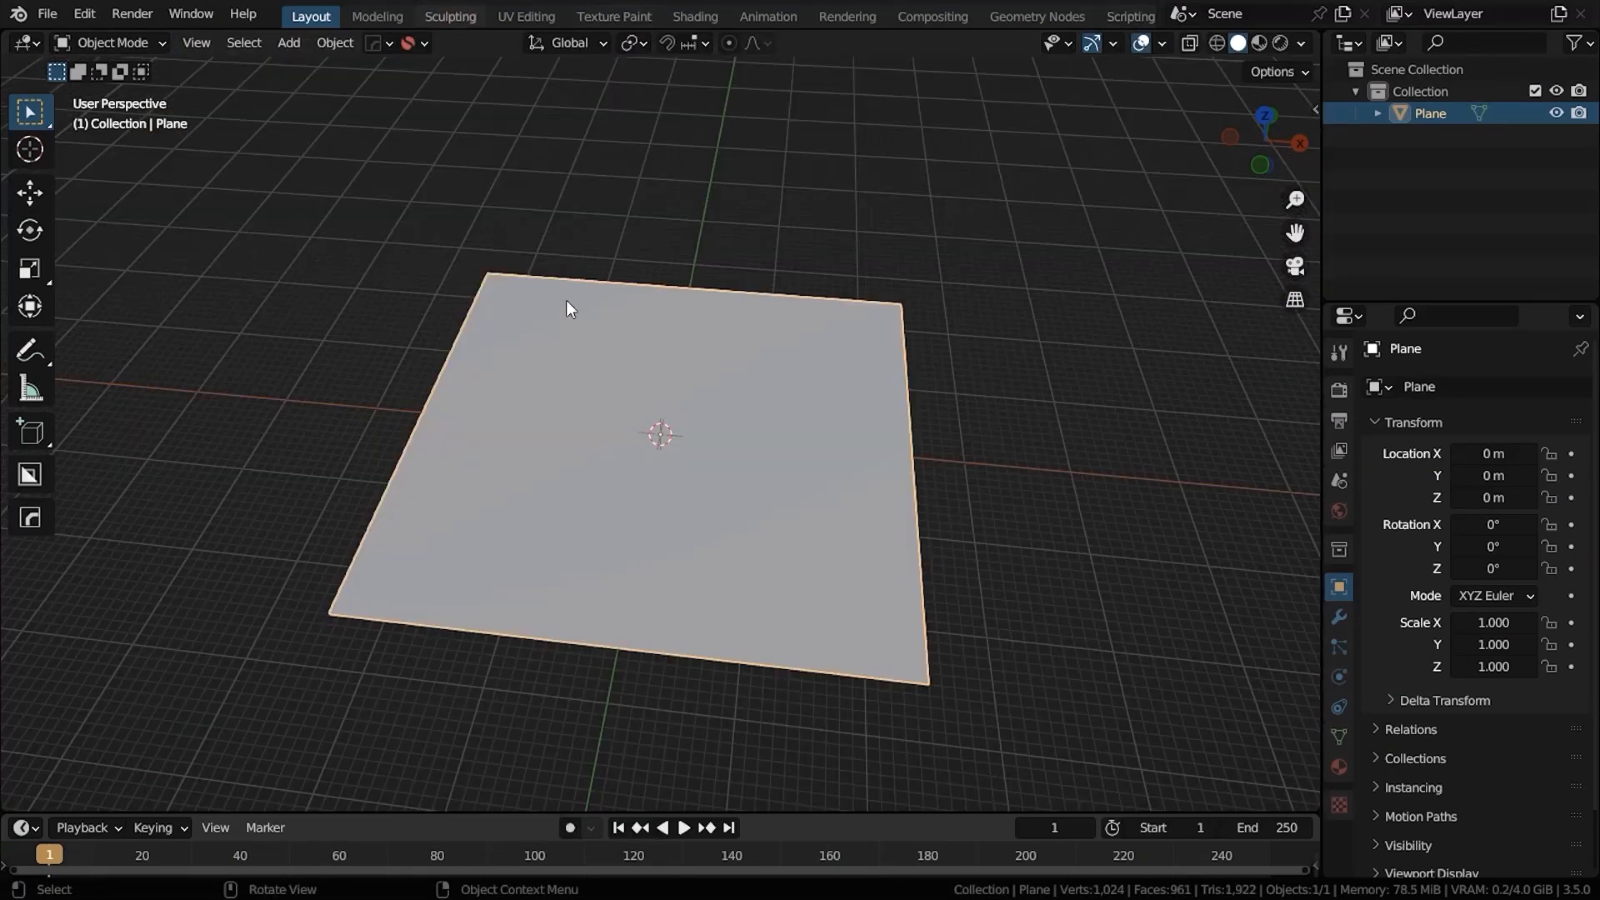
click(449, 17)
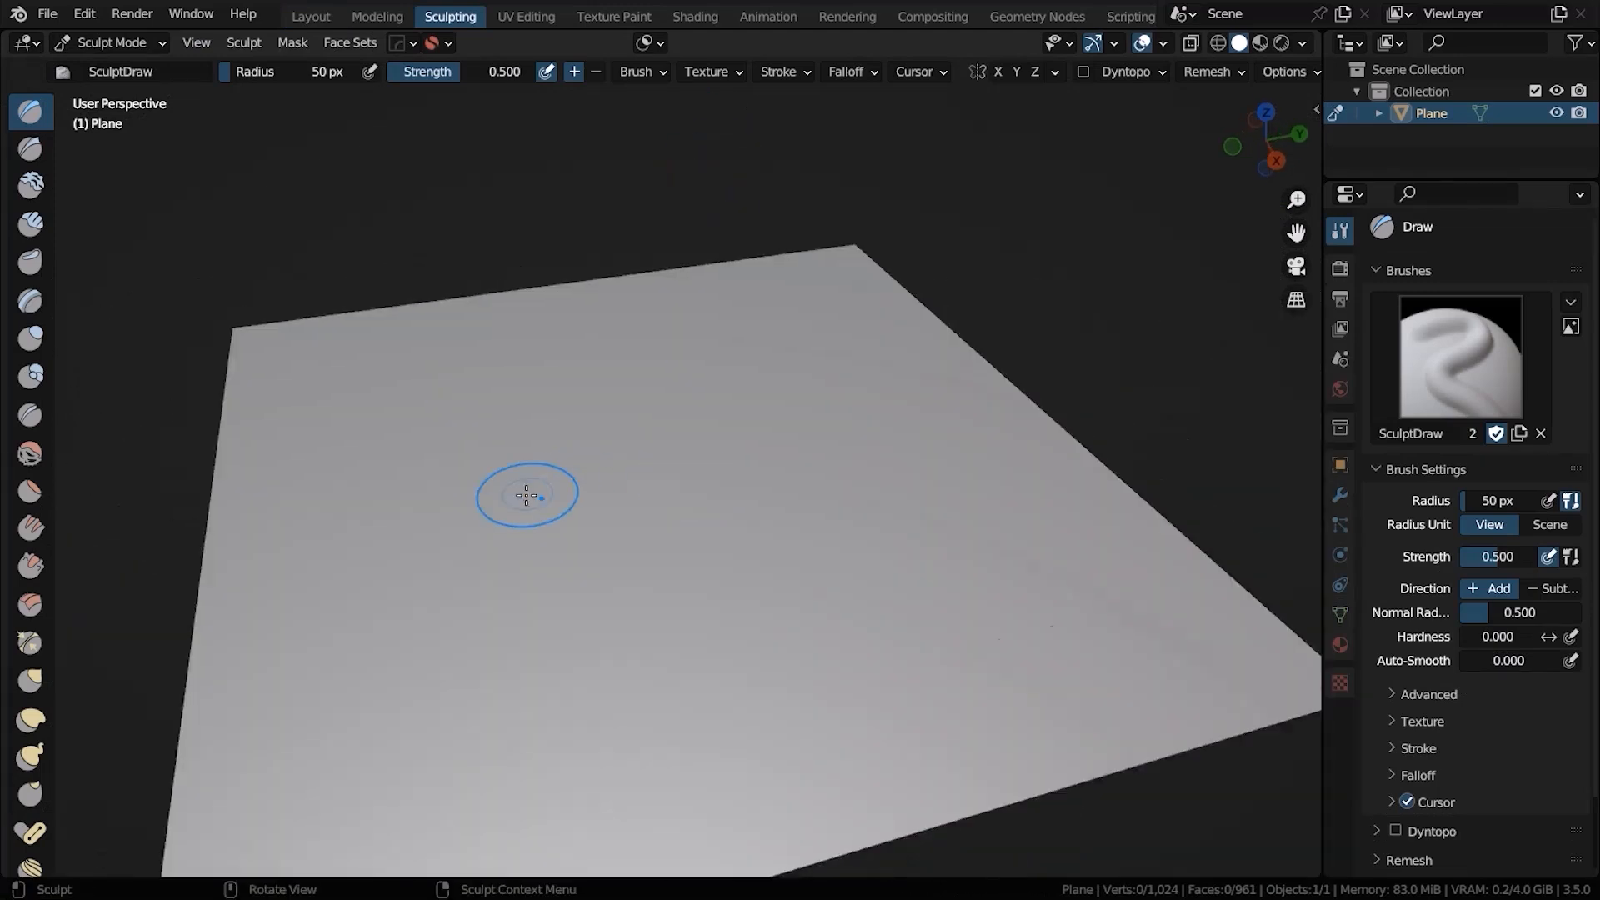
drag(527, 497, 653, 589)
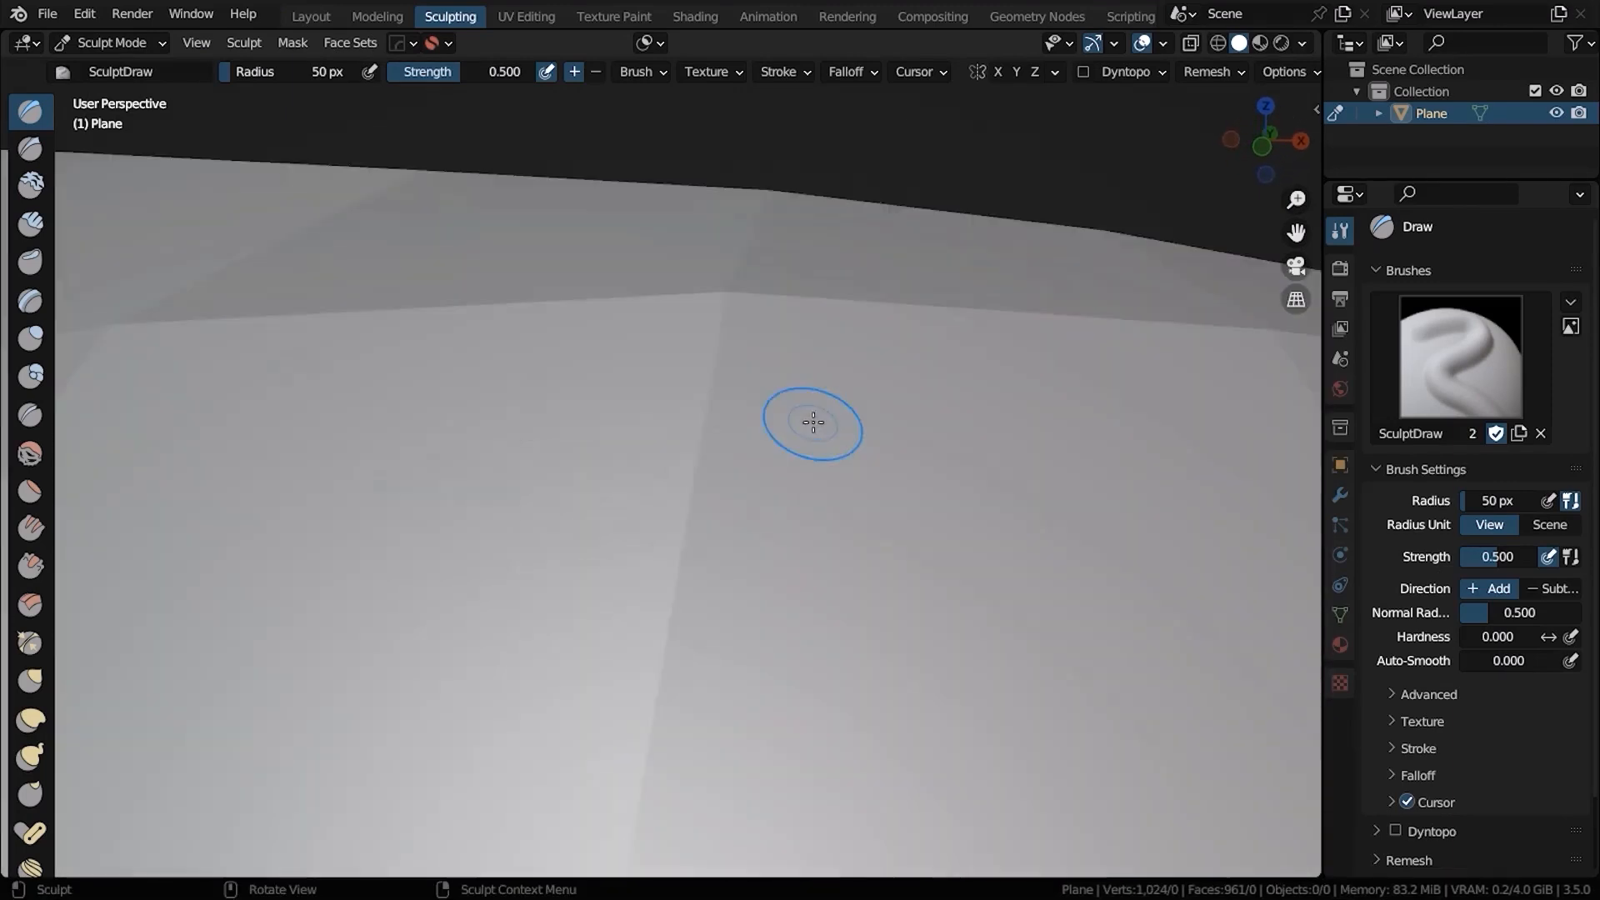
click(310, 17)
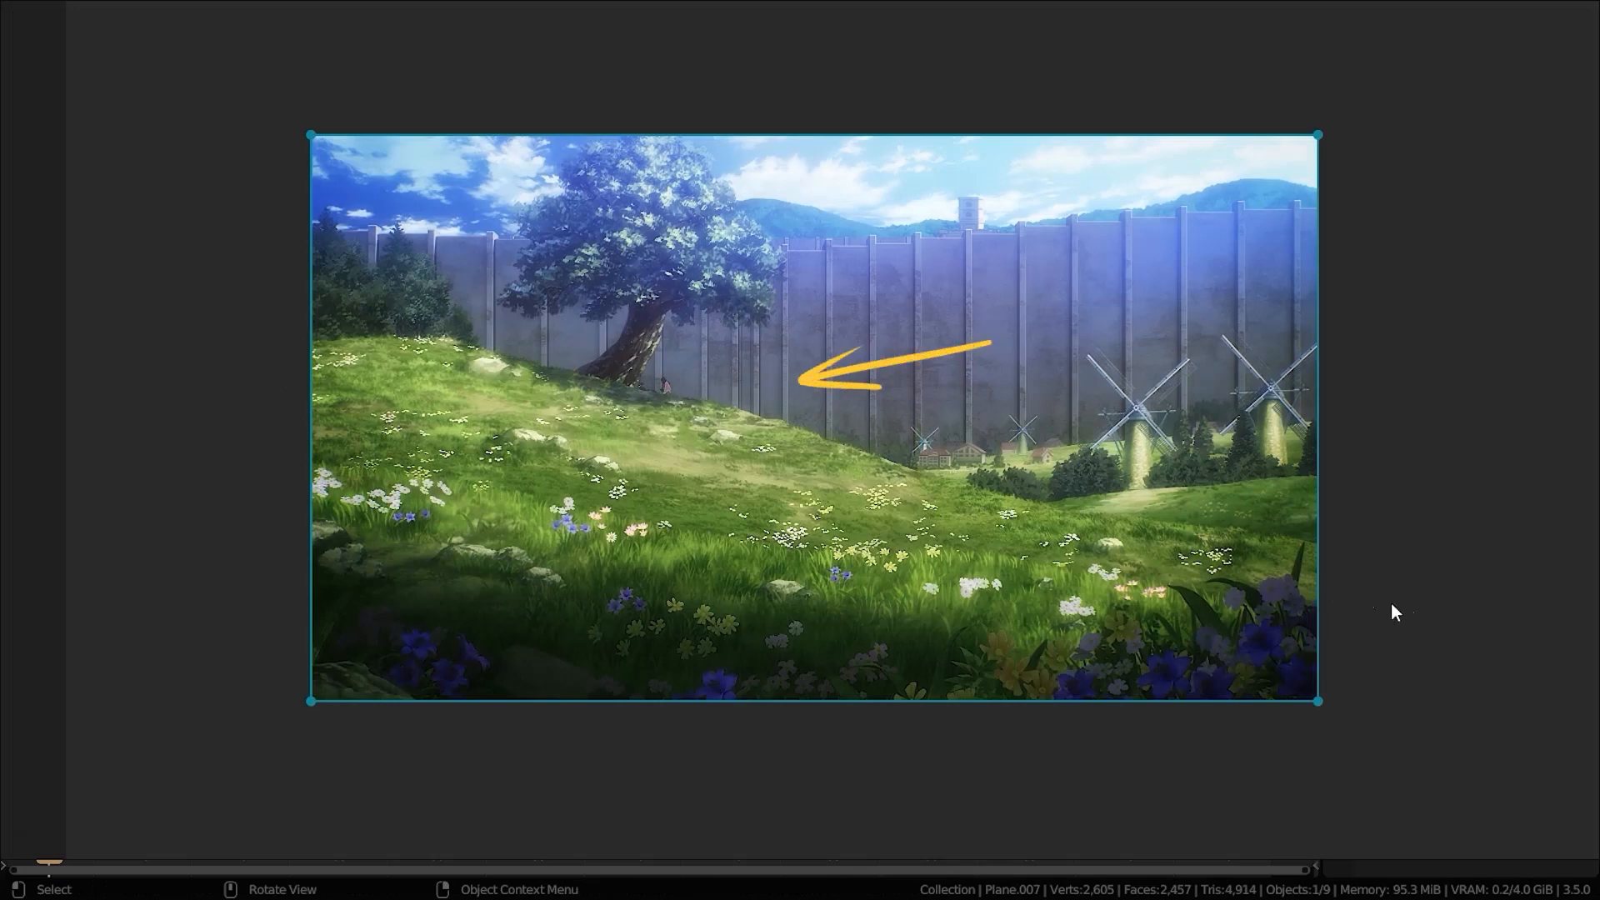
mouse_move(938, 399)
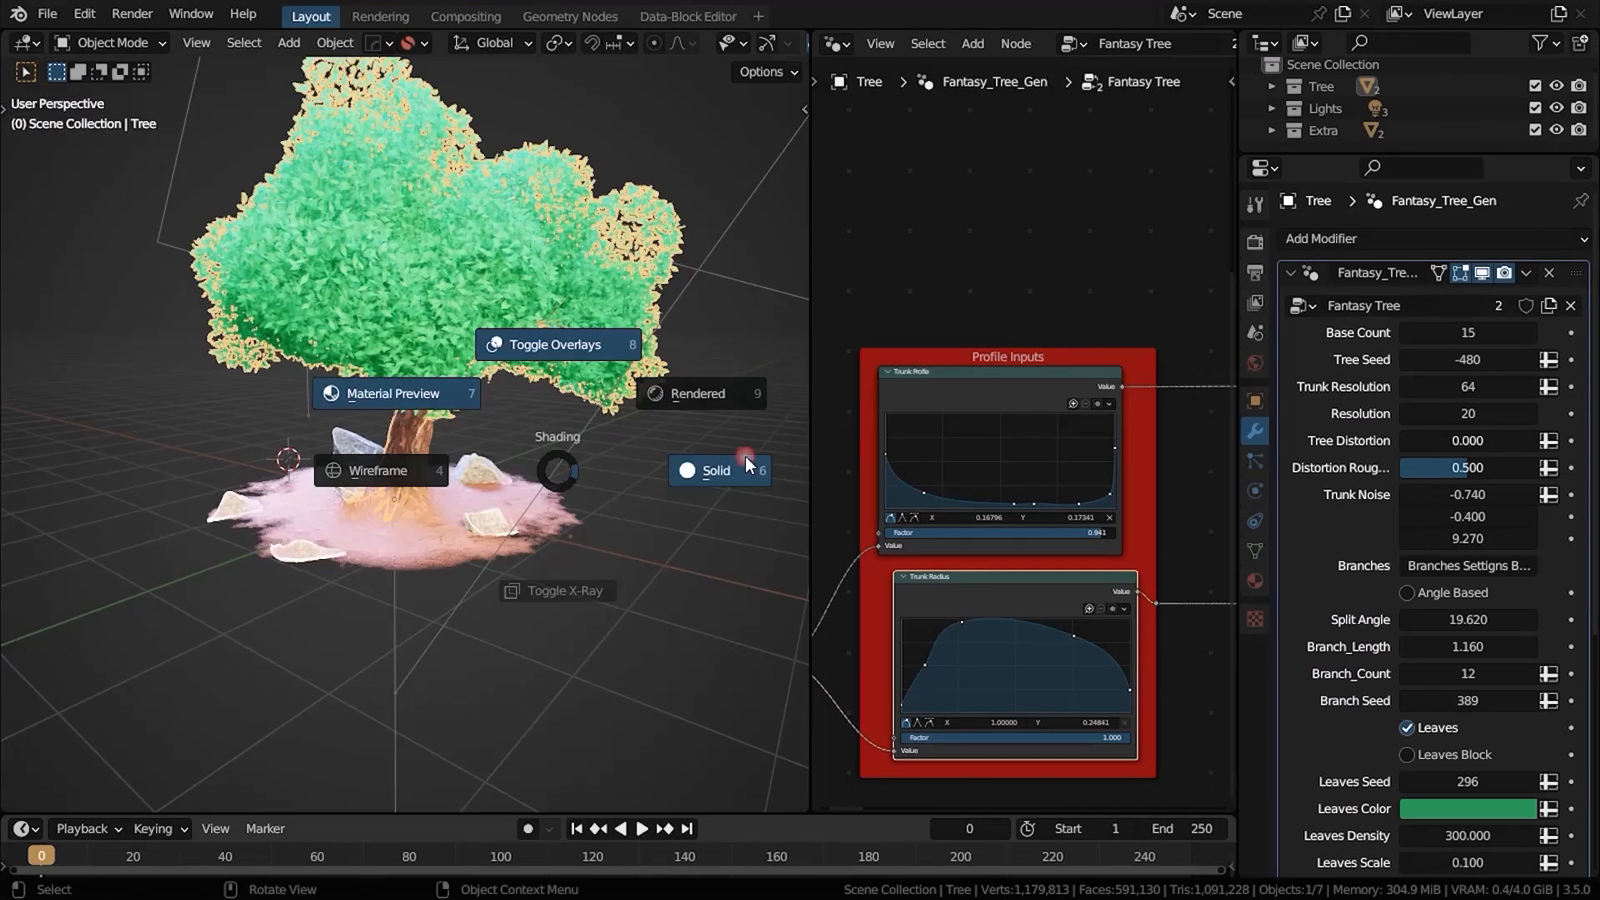
Step: Show the tree in Solid shading and scale it into place on the sculpted hill
click(716, 471)
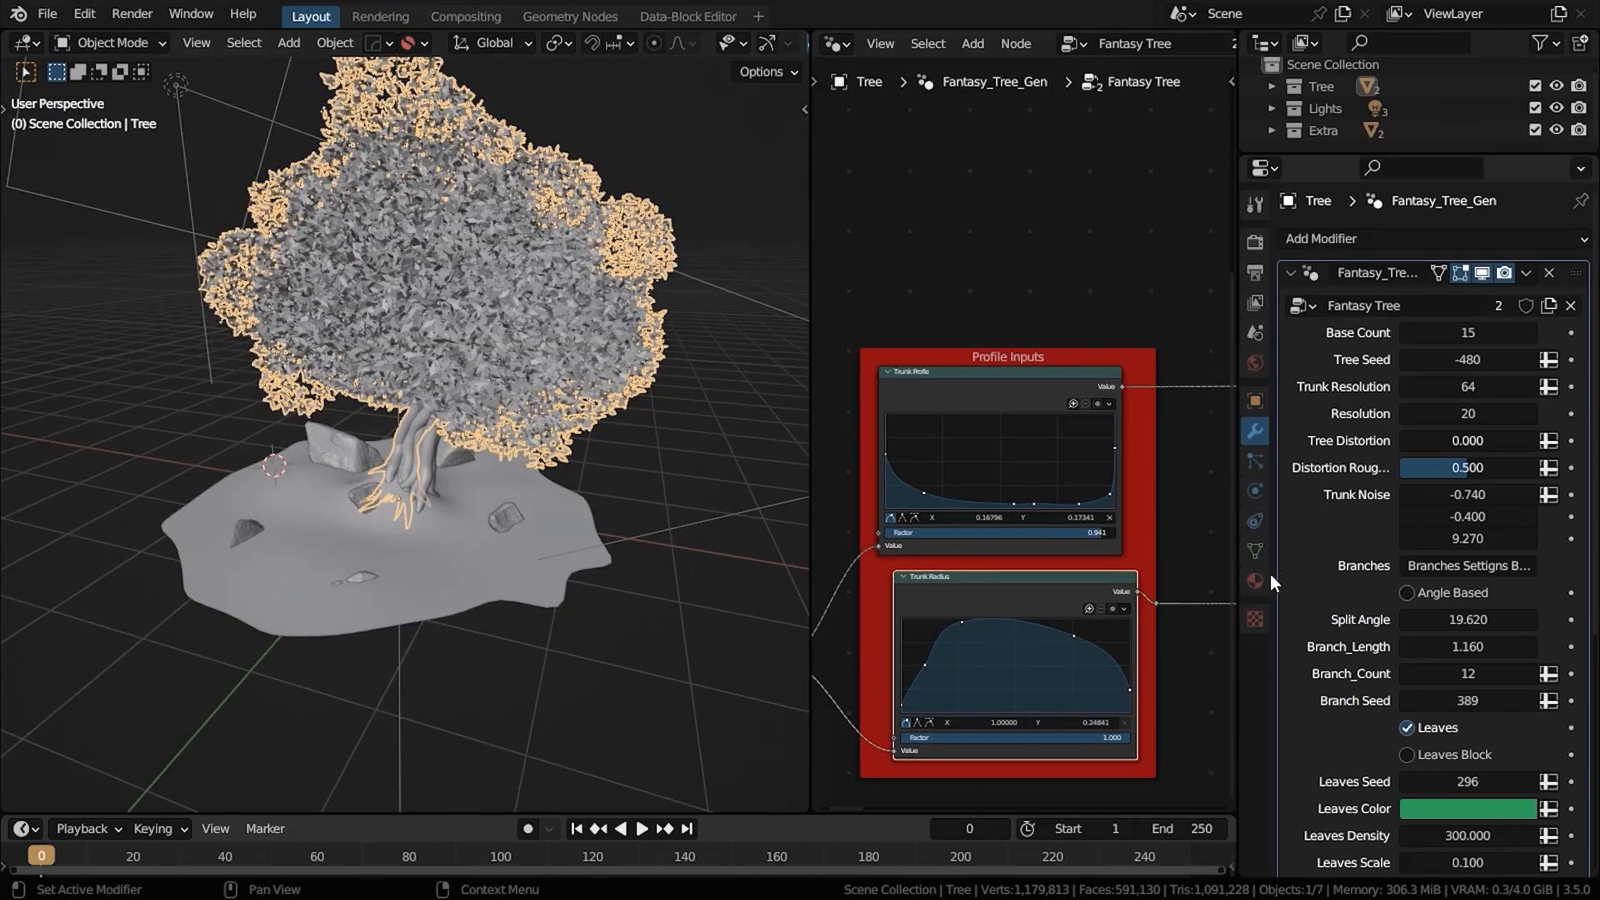
click(1254, 580)
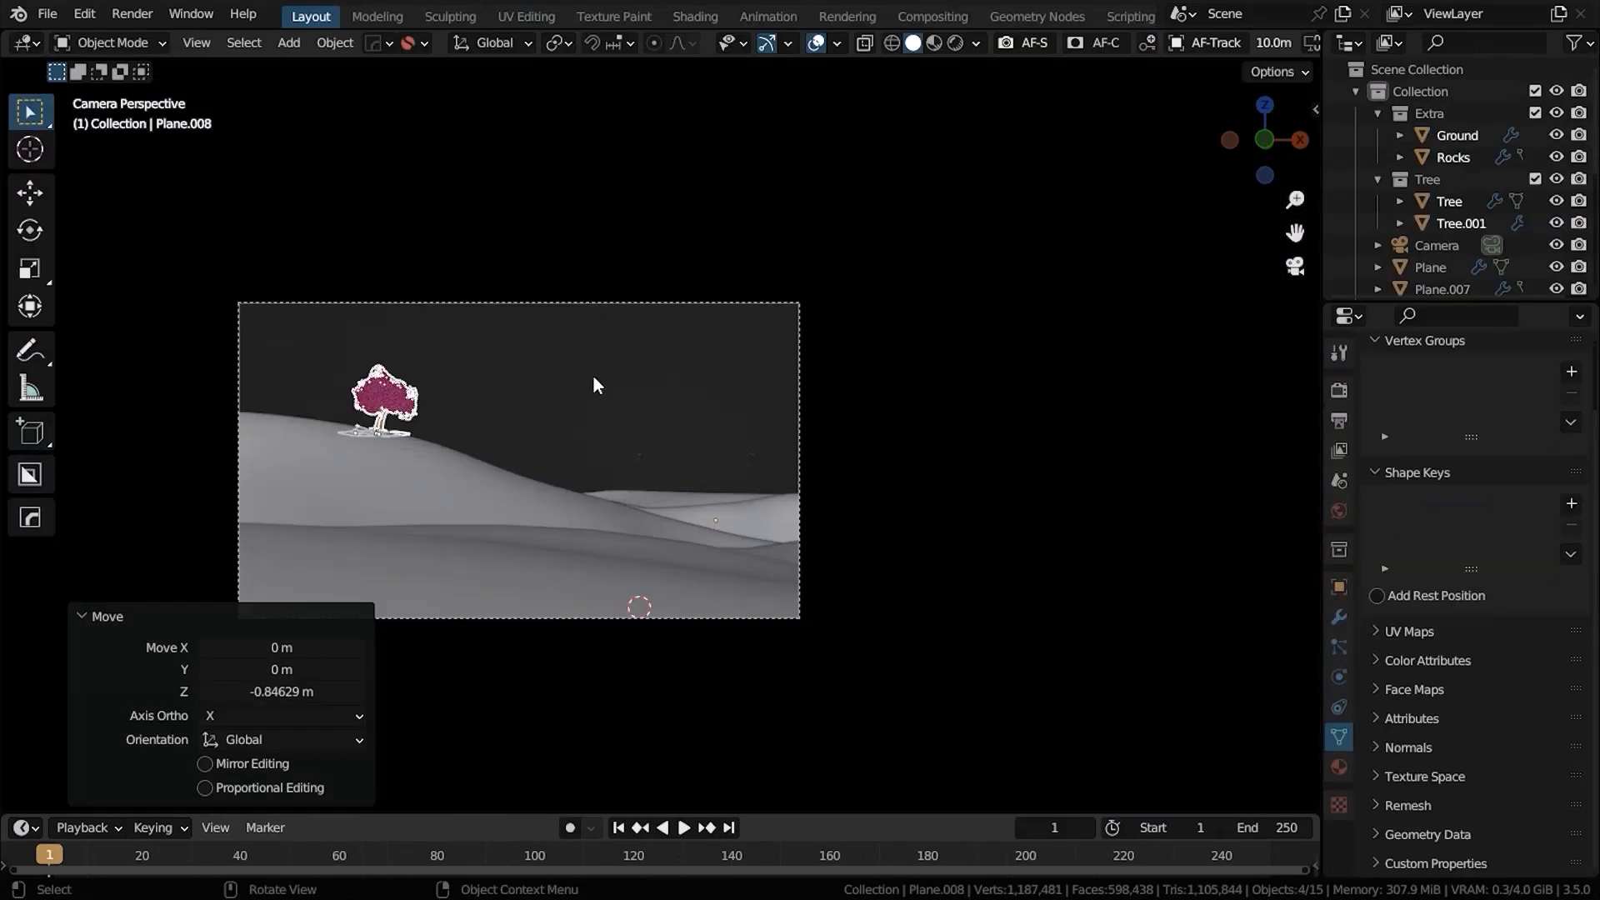
key(s)
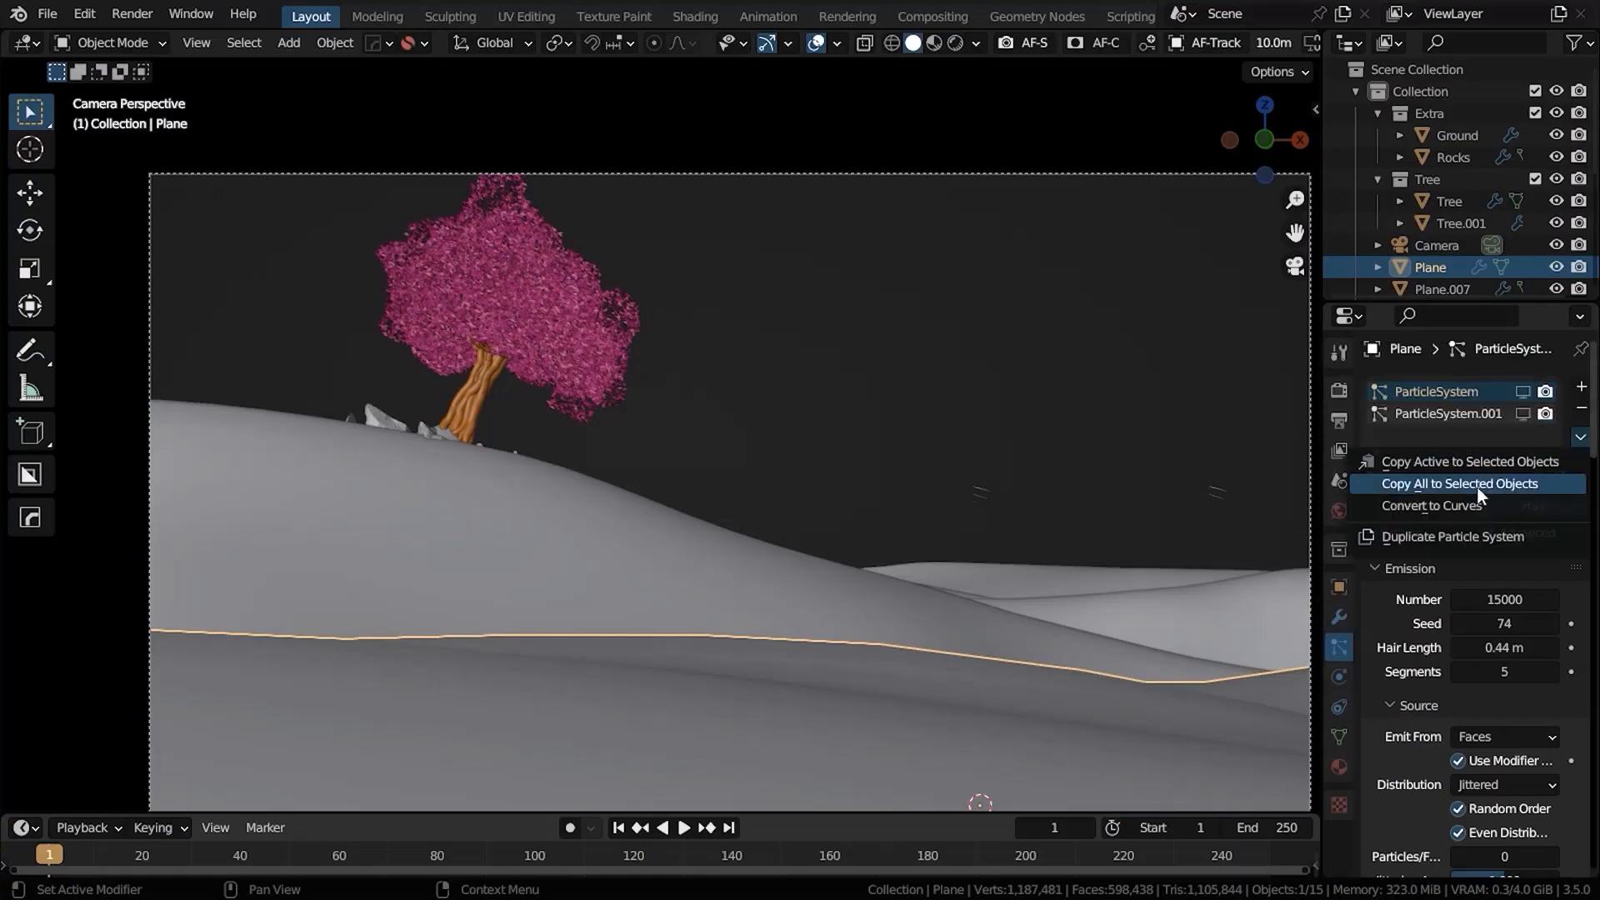
Step: Copy both particle systems to the ground pieces and shape a narrow curved grass-blade mesh
click(1462, 483)
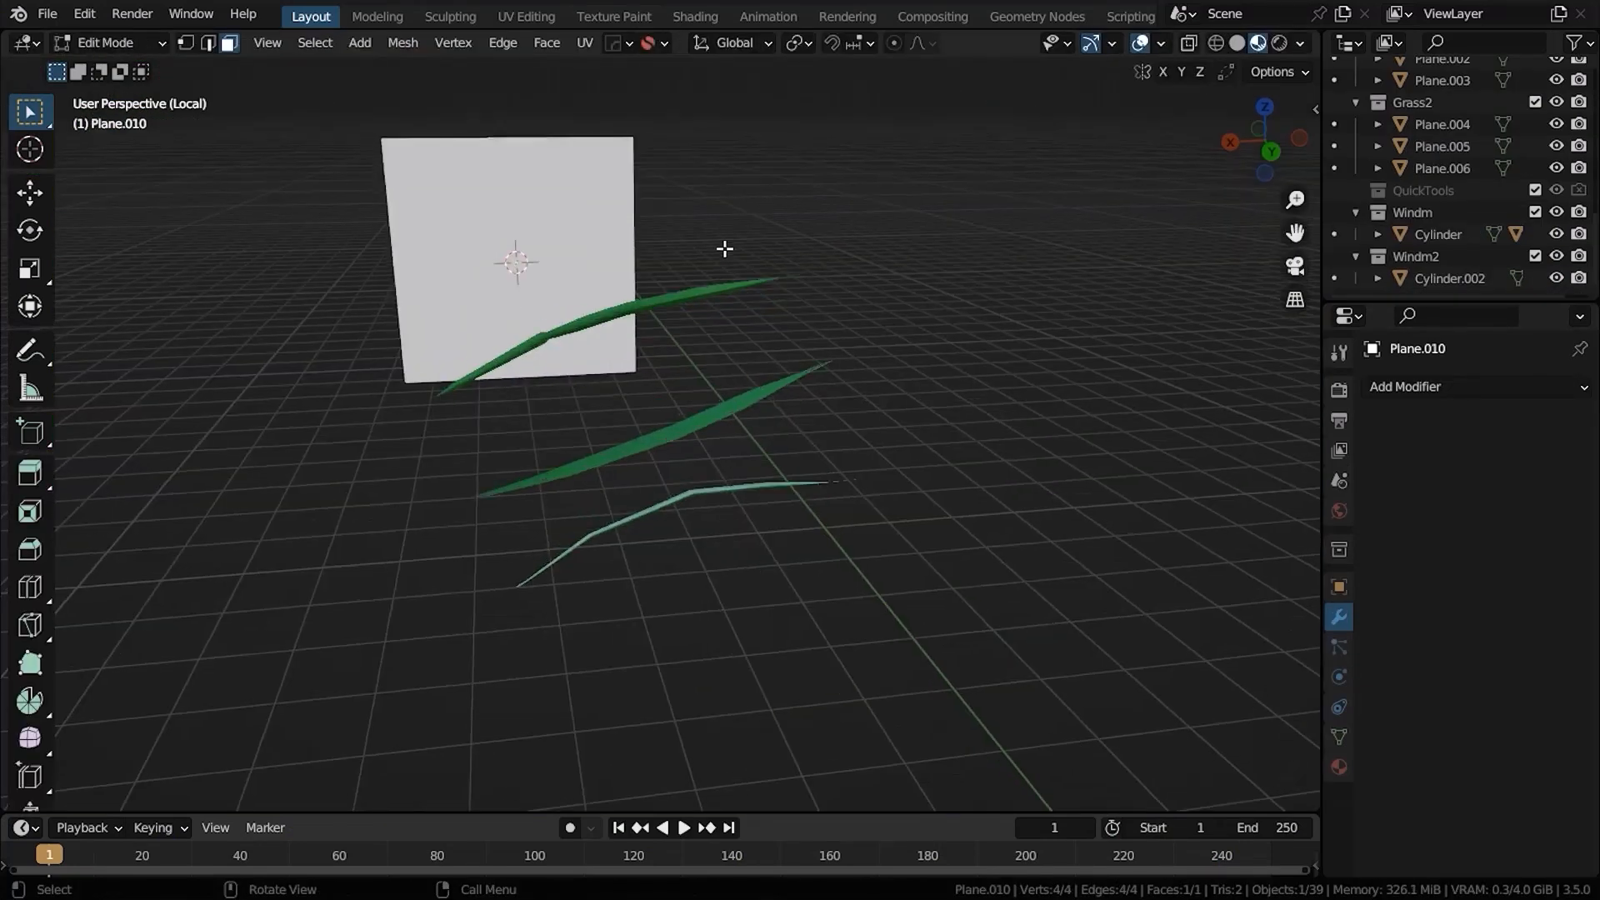
key(Tab)
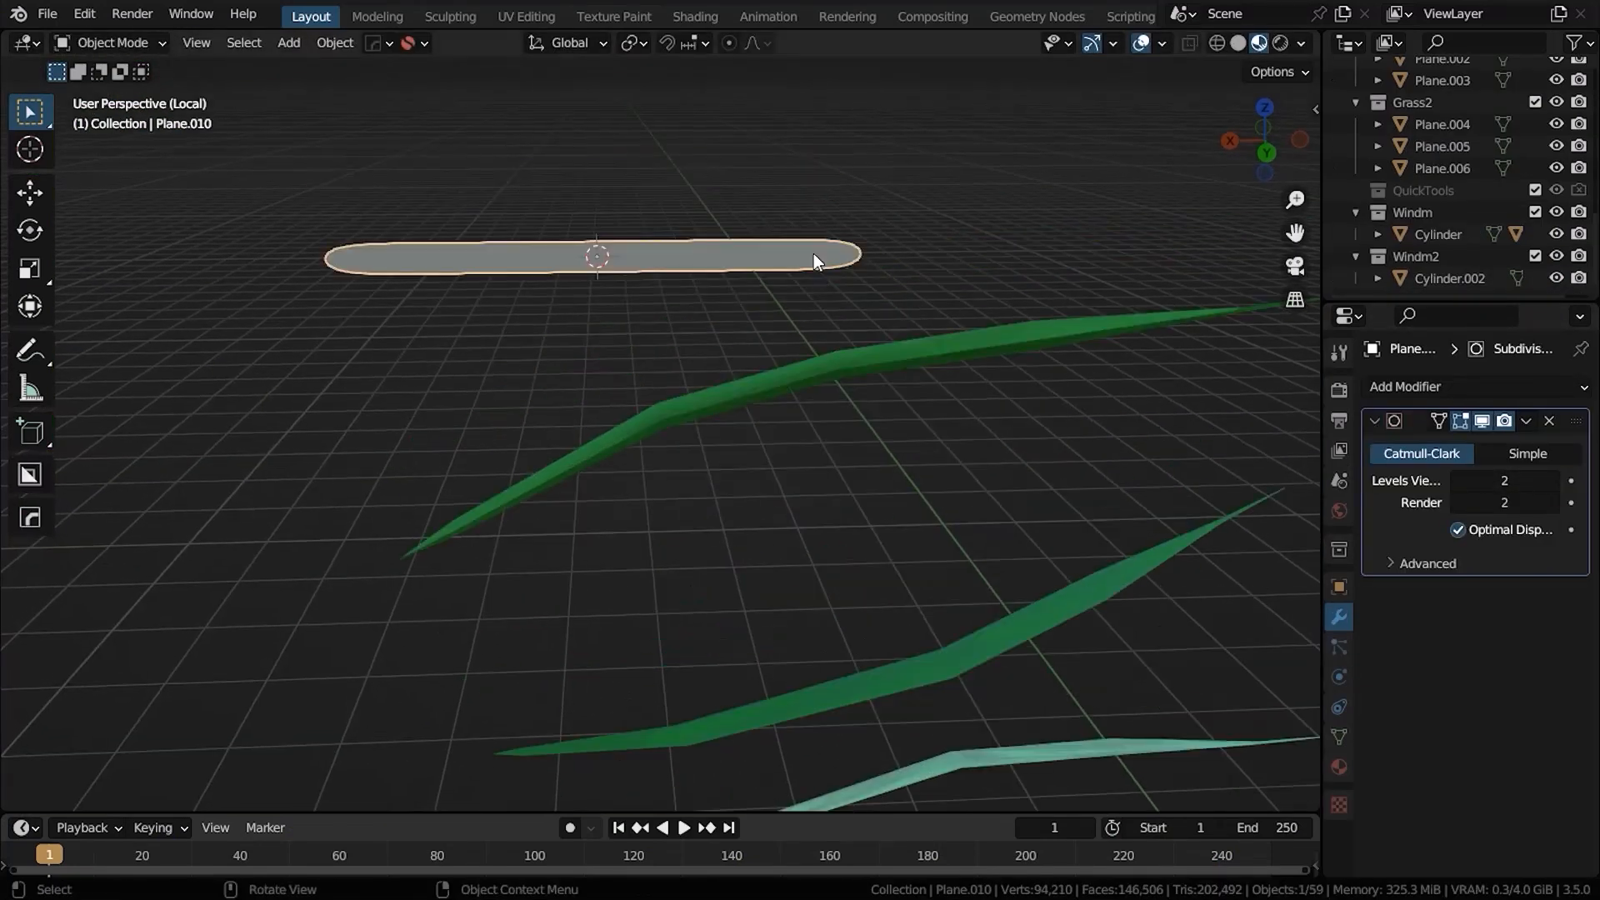
key(r)
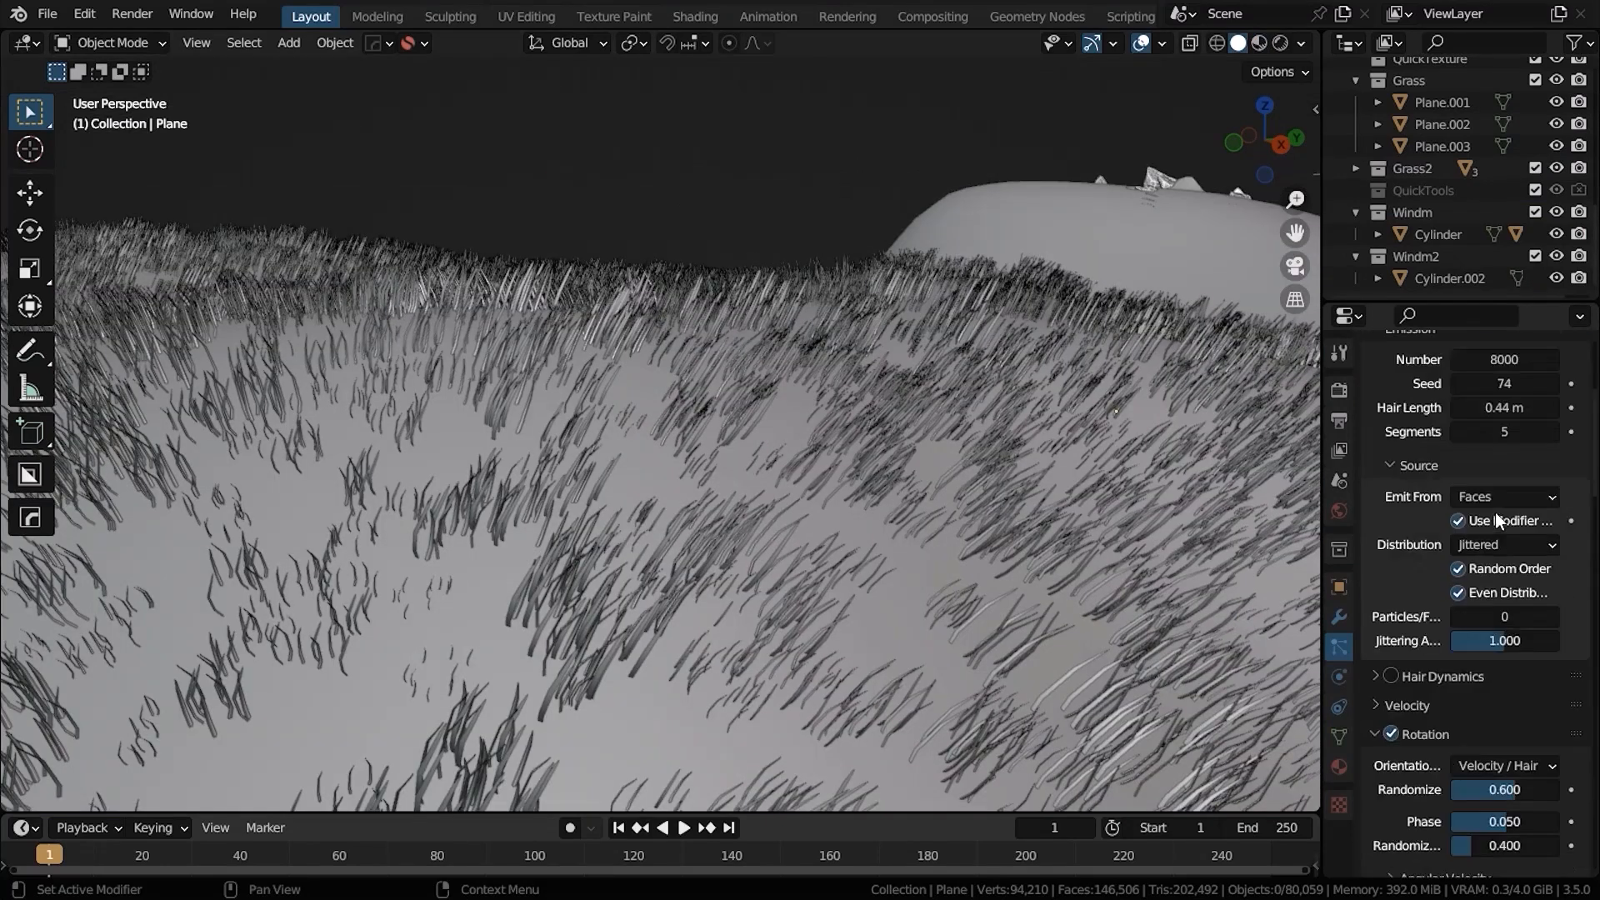
Step: Render the hair particles as the Grass collection at scale 4 with randomness about 0.56
scroll(down, 3)
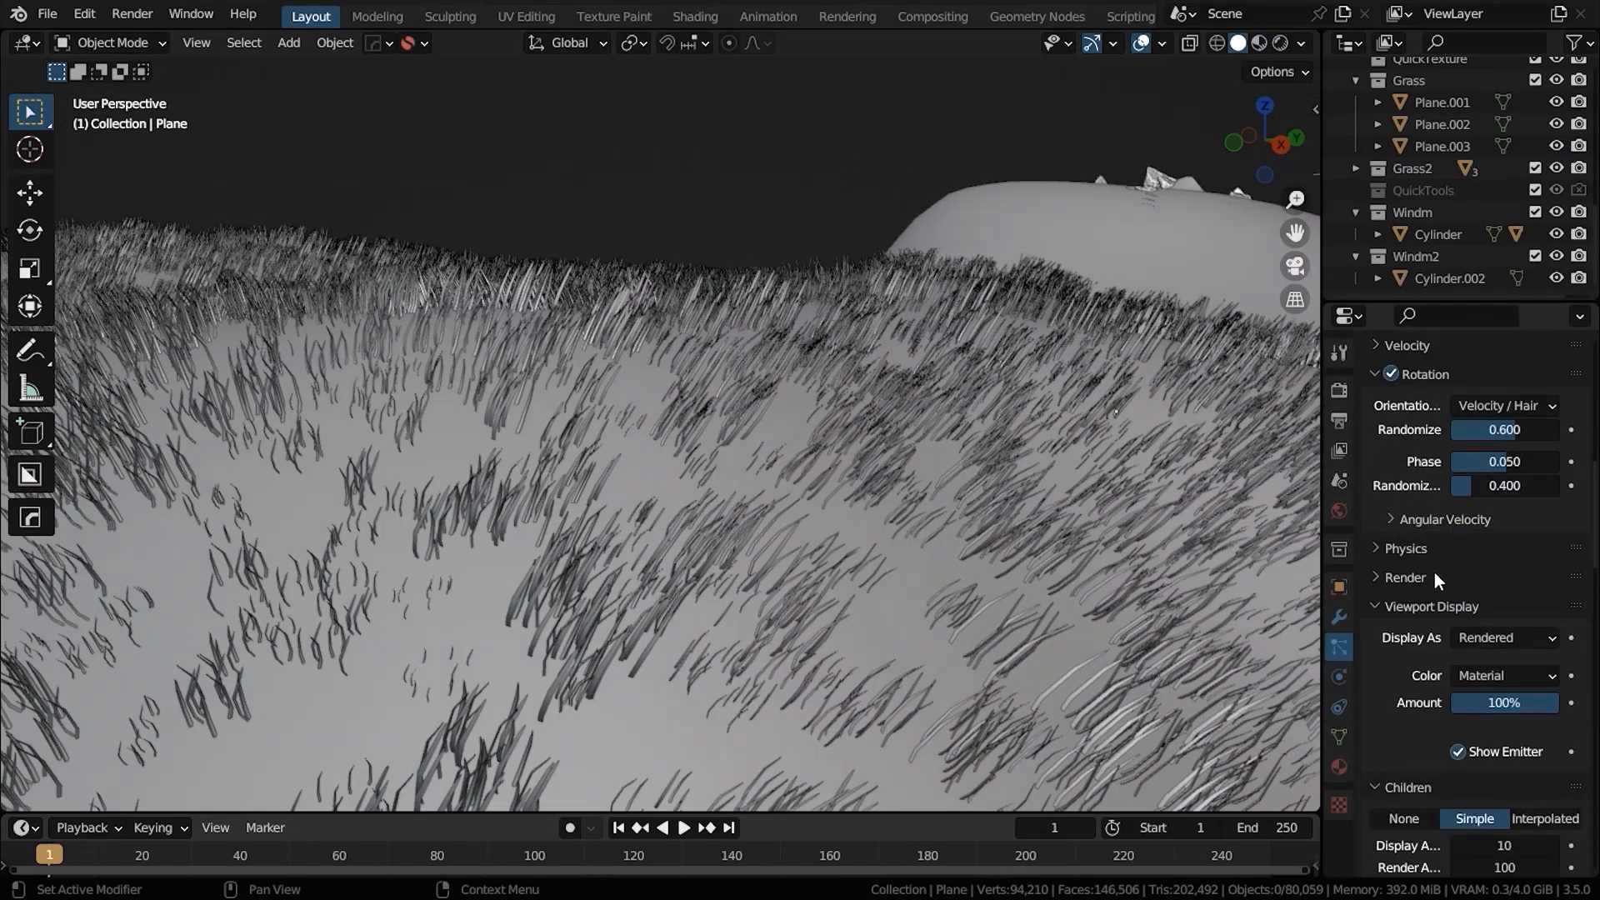
scroll(down, 3)
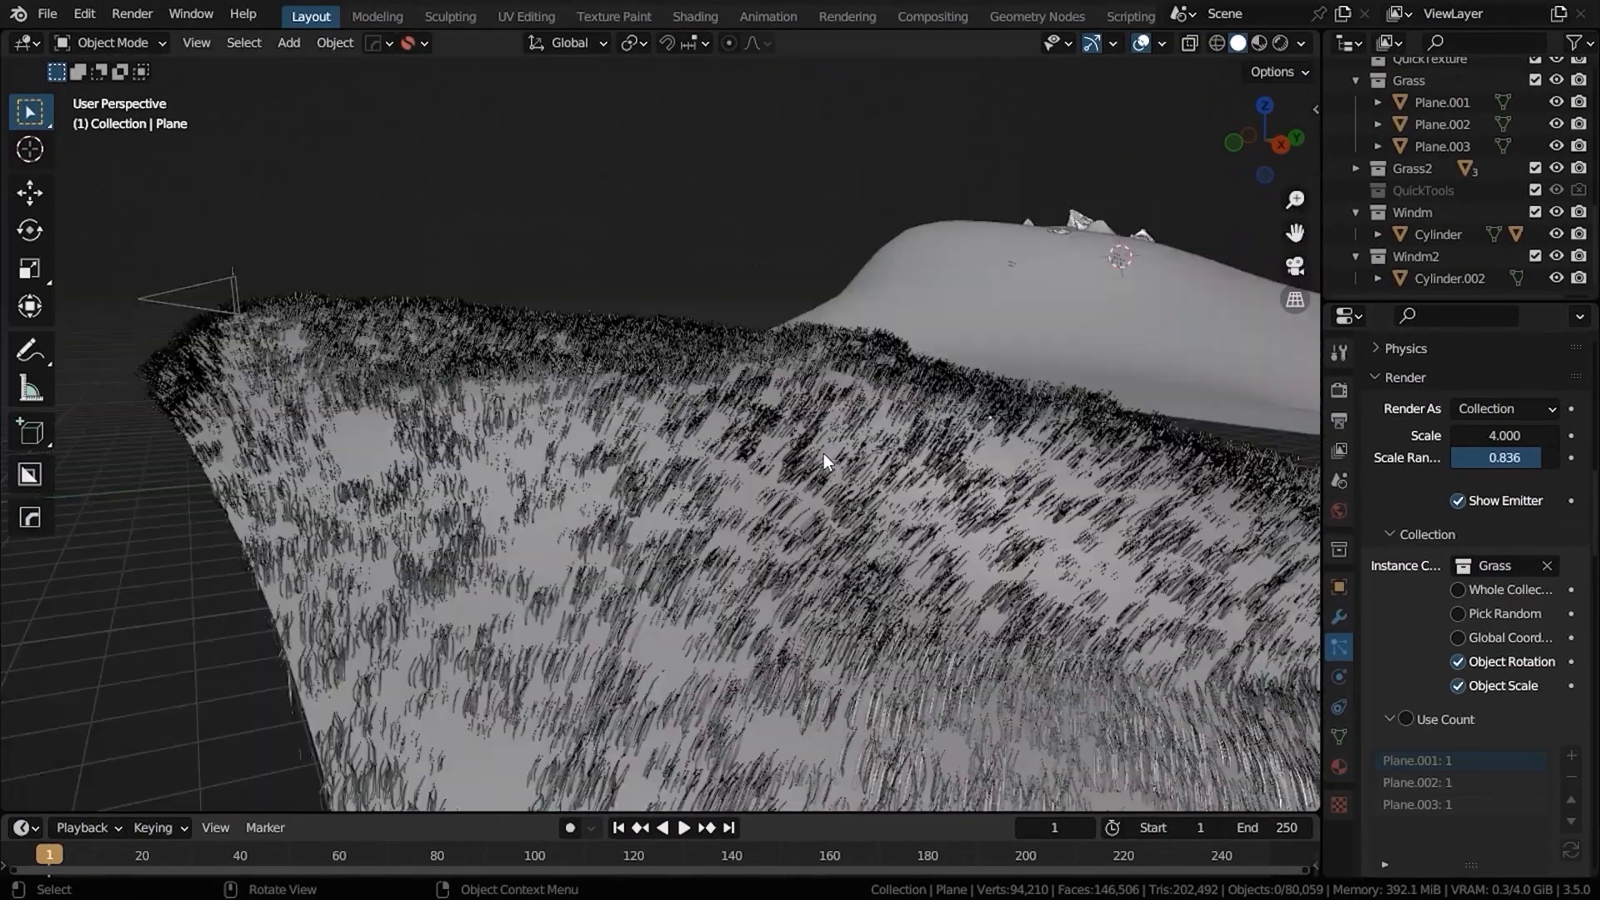
drag(1497, 457, 1497, 457)
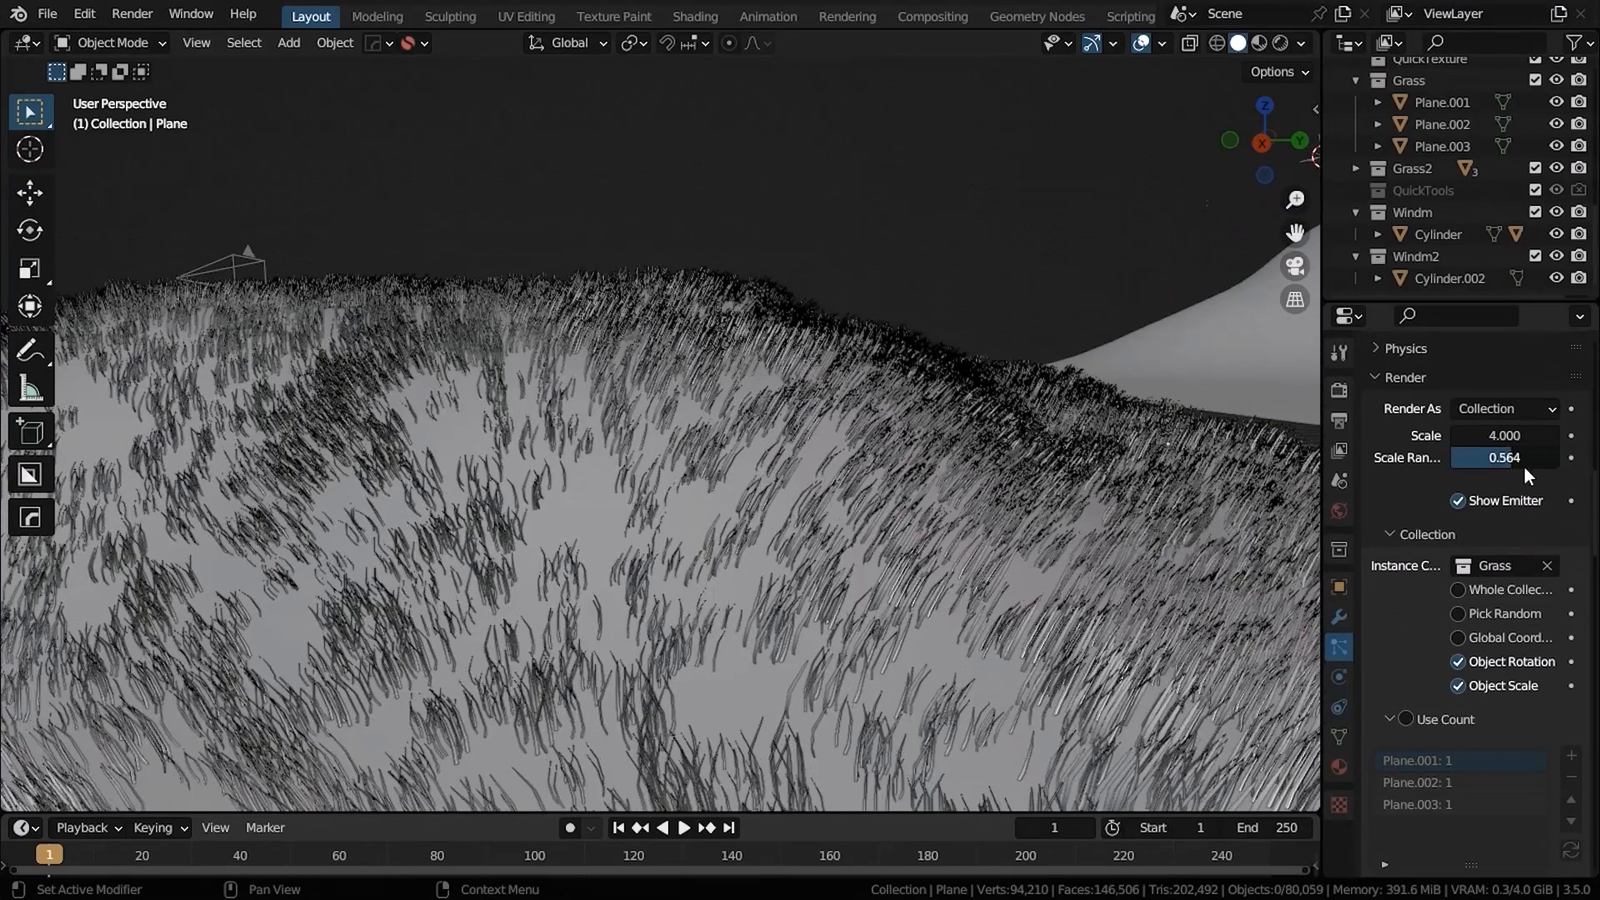
click(1502, 435)
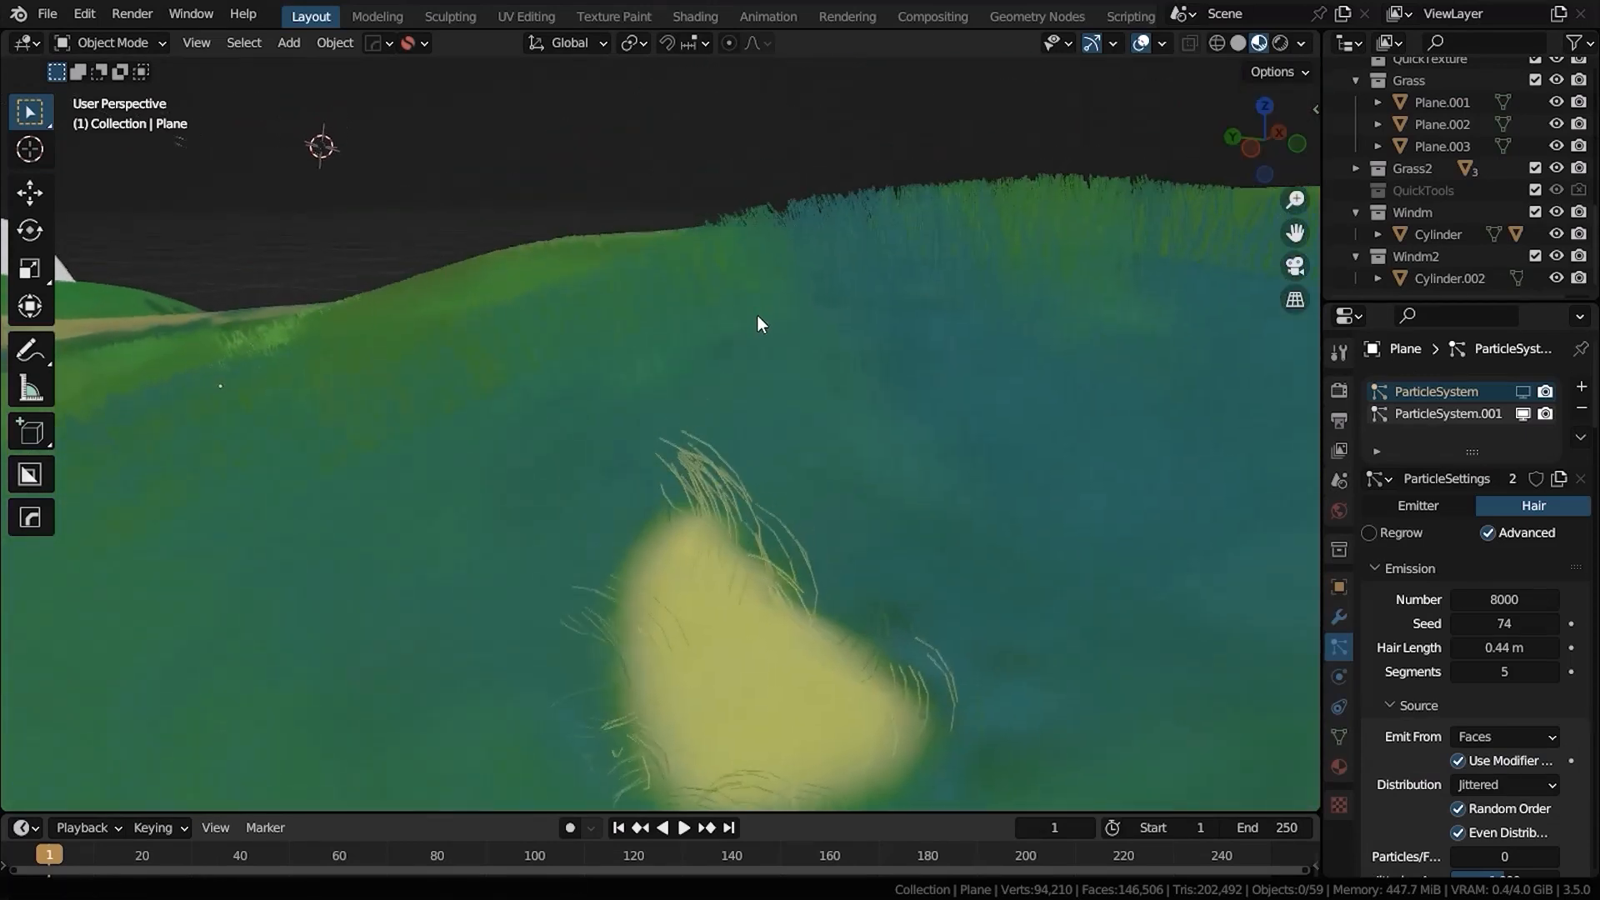
Step: View across the grassy slope and add a small cylinder raised onto the terrain near the tree
drag(755, 327, 525, 307)
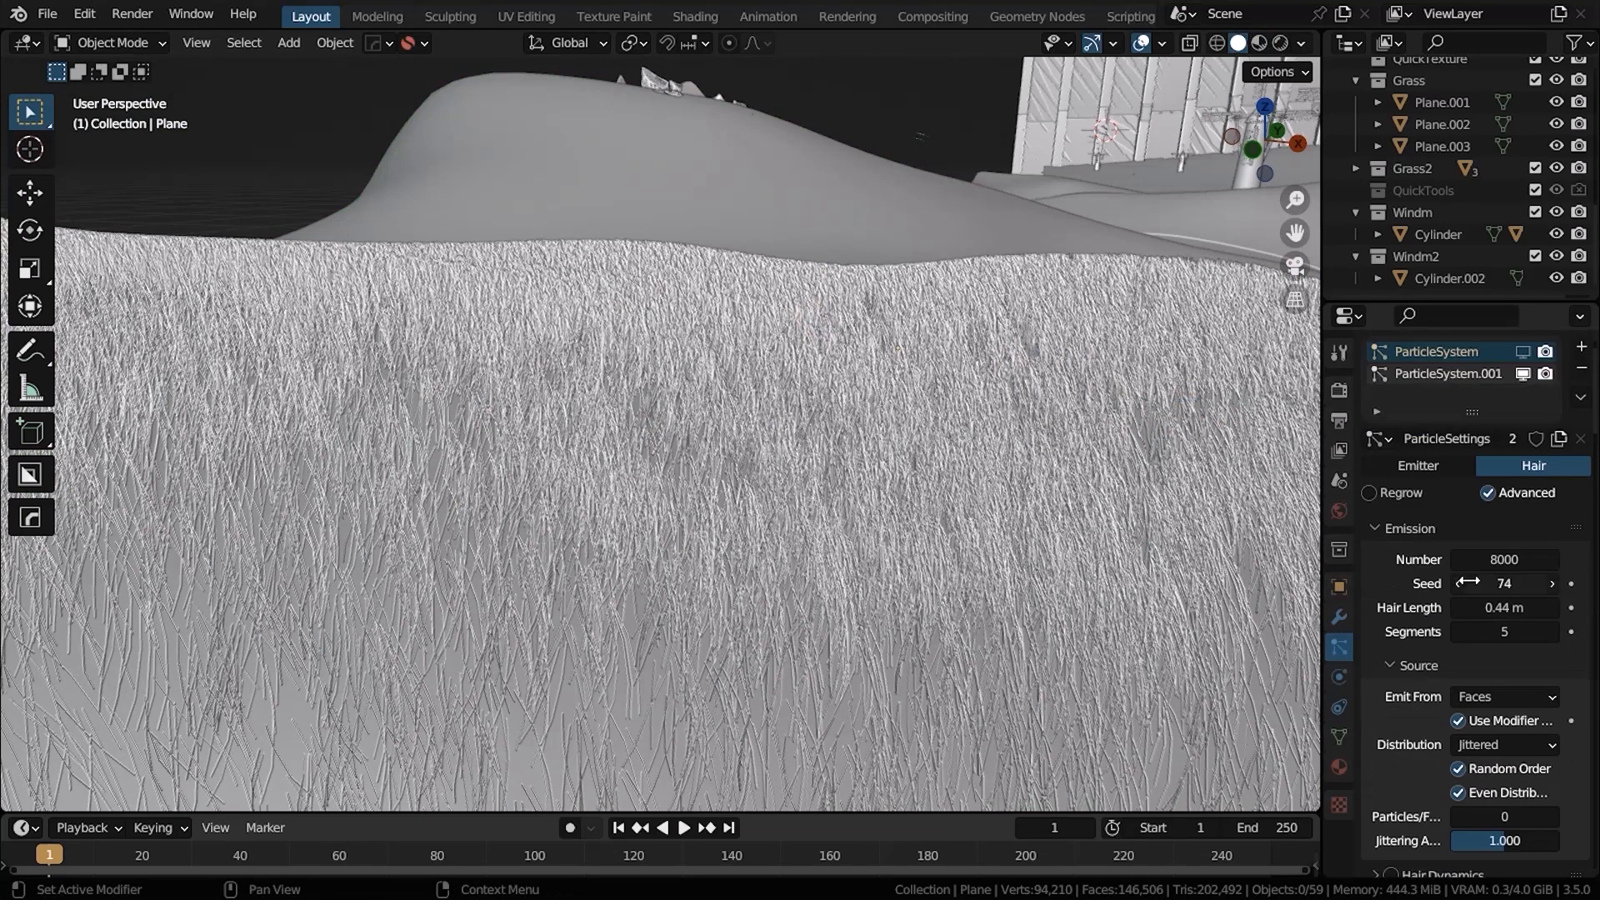
scroll(down, 3)
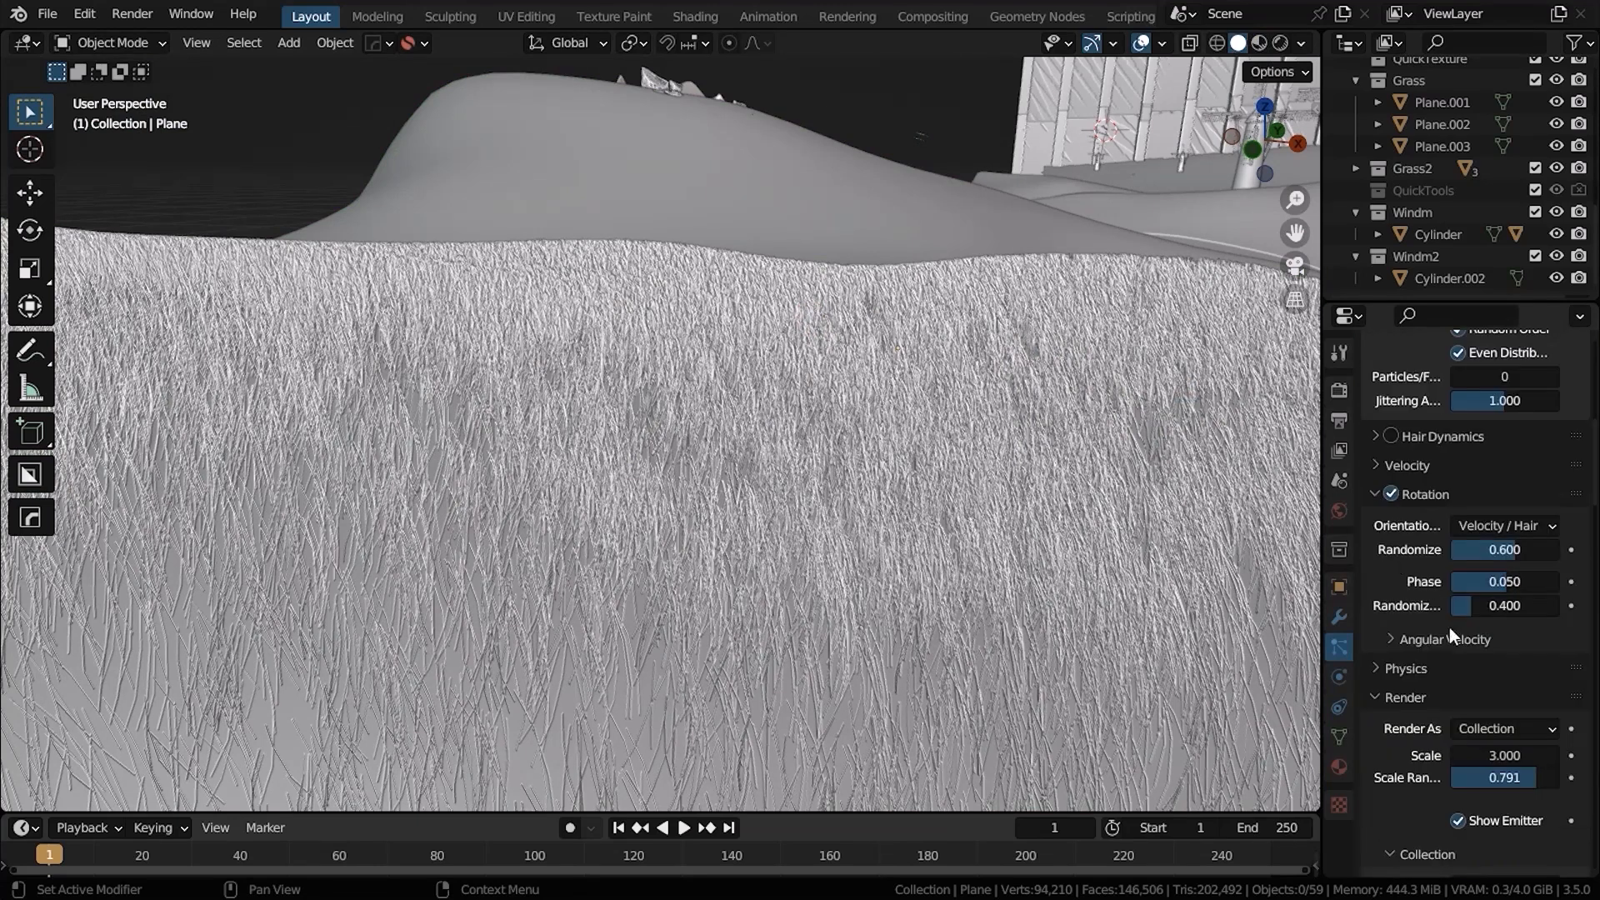
scroll(down, 3)
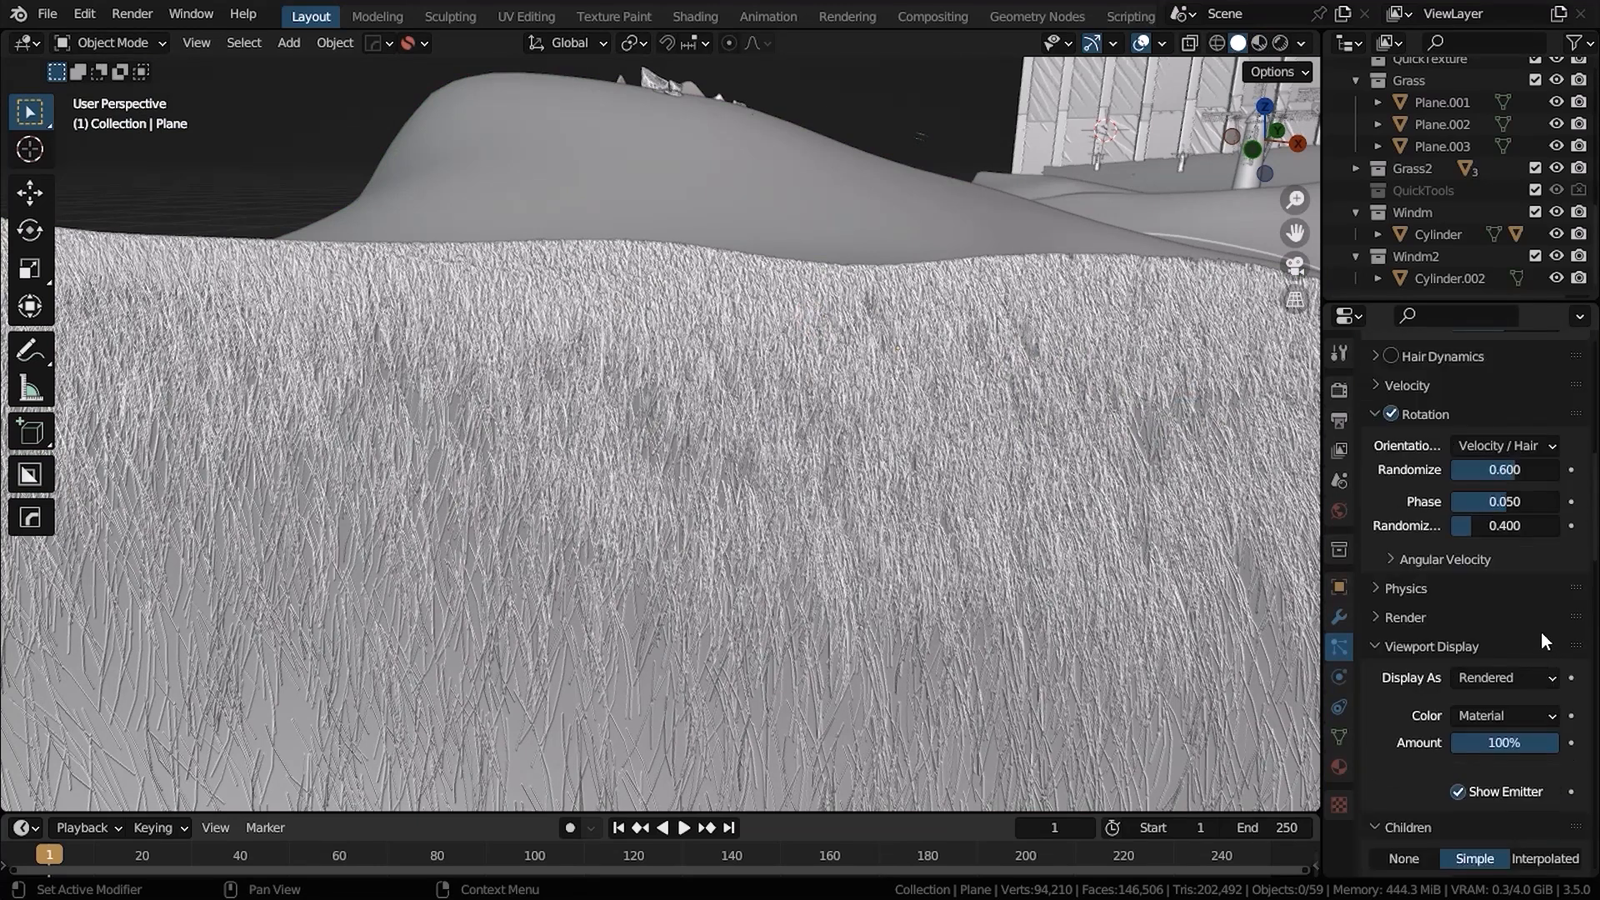
scroll(down, 3)
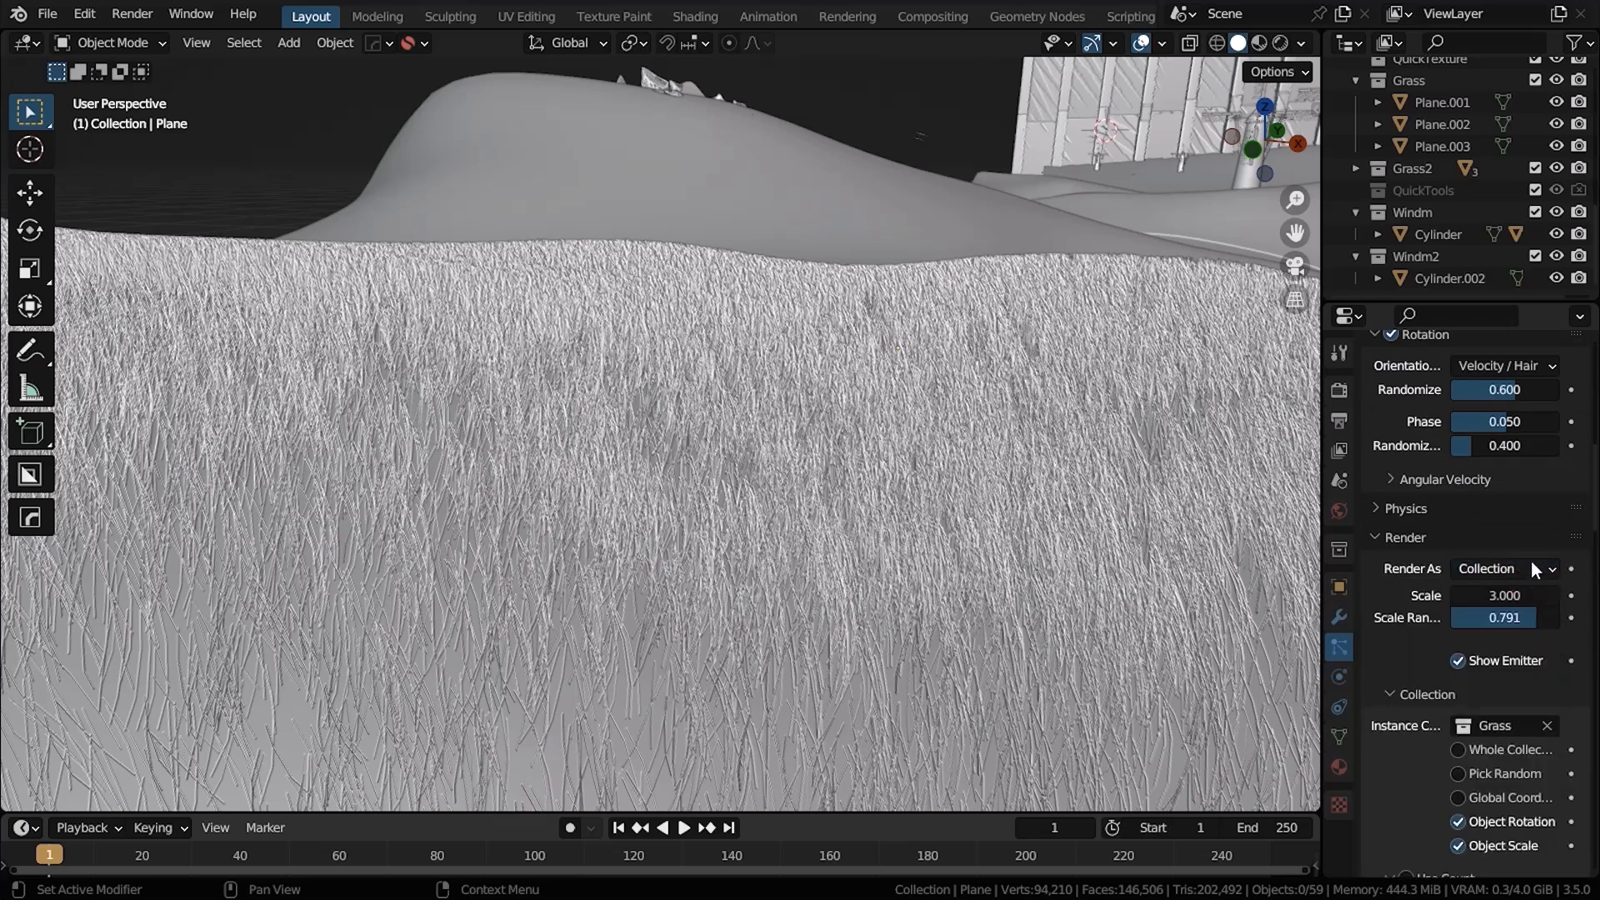
mouse_move(1442, 298)
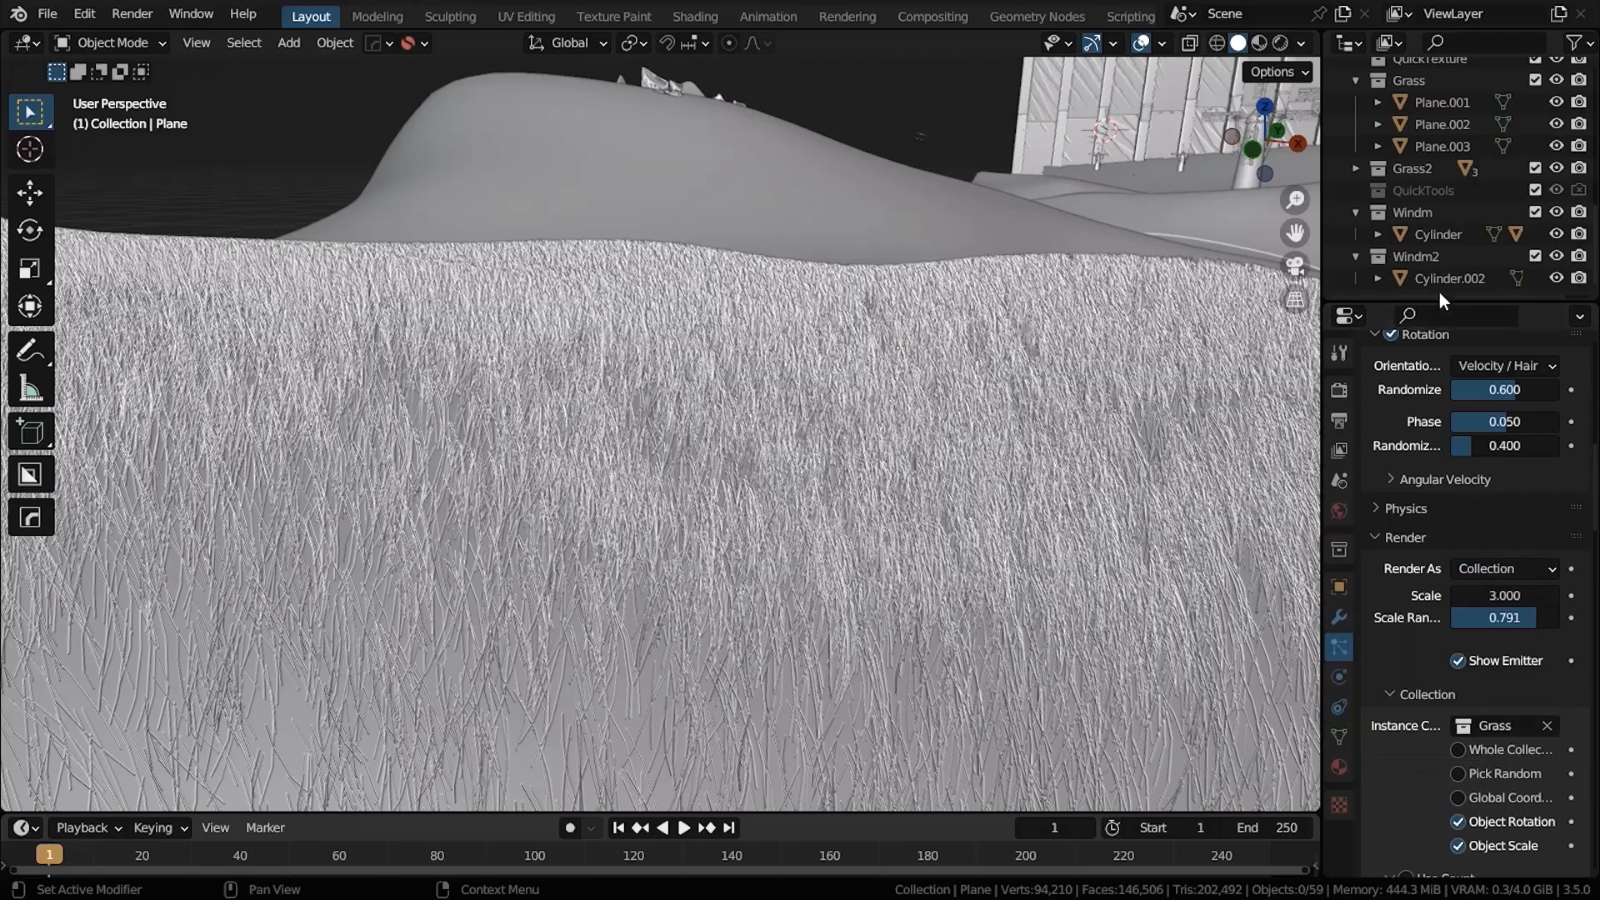
click(1447, 413)
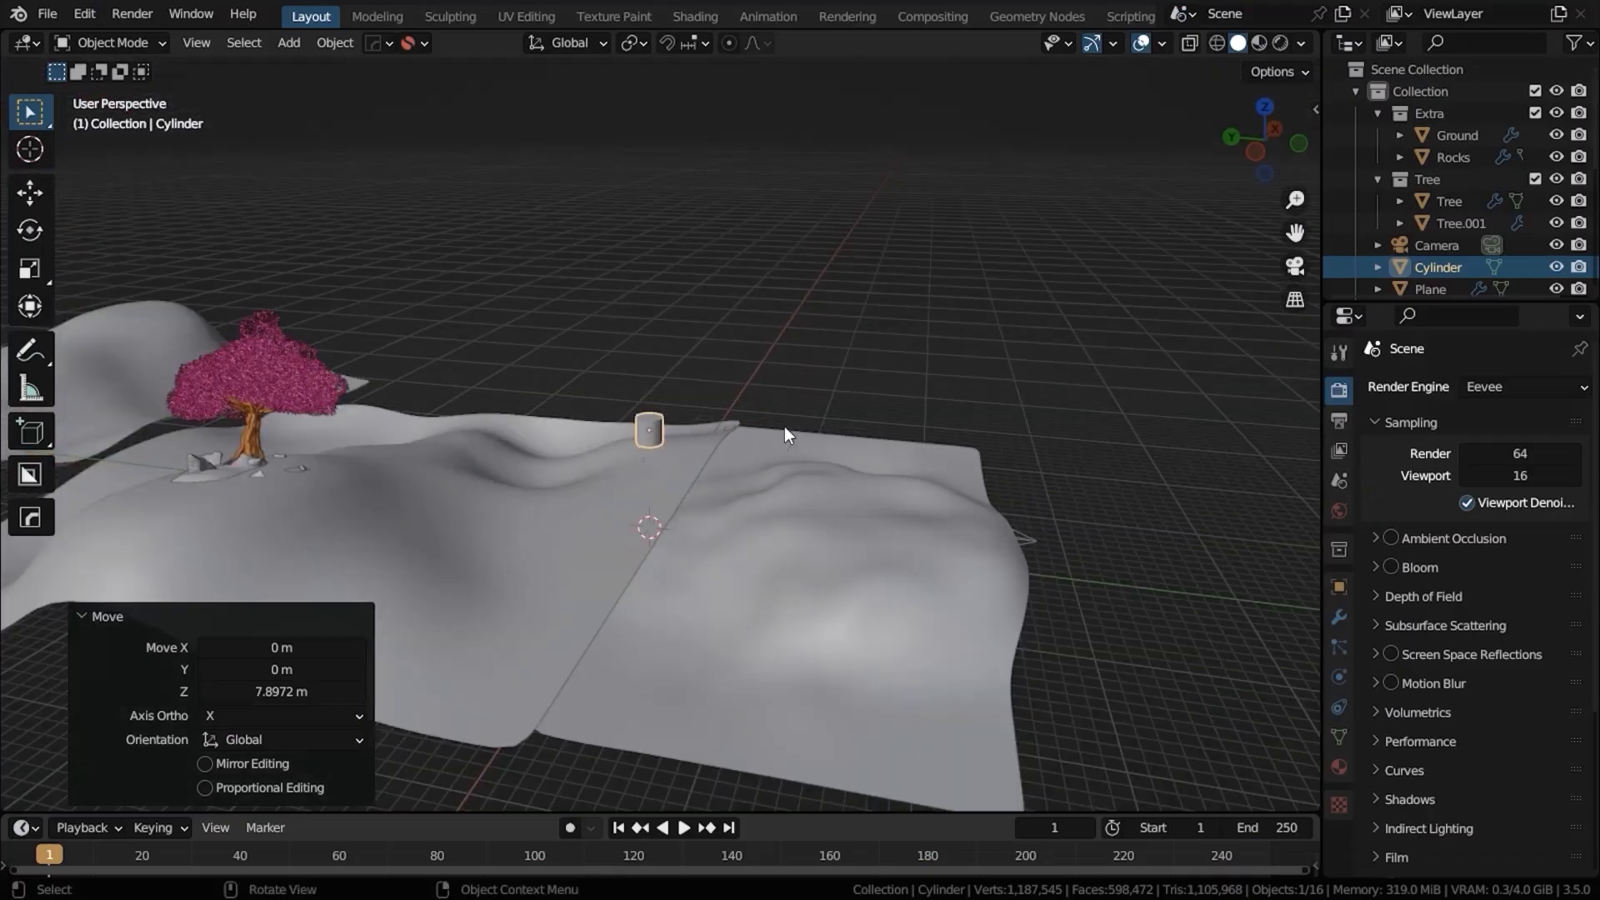
Step: Scale the cylinder top into a pointed roof cone with an extra edge ring for the windmill
key(s)
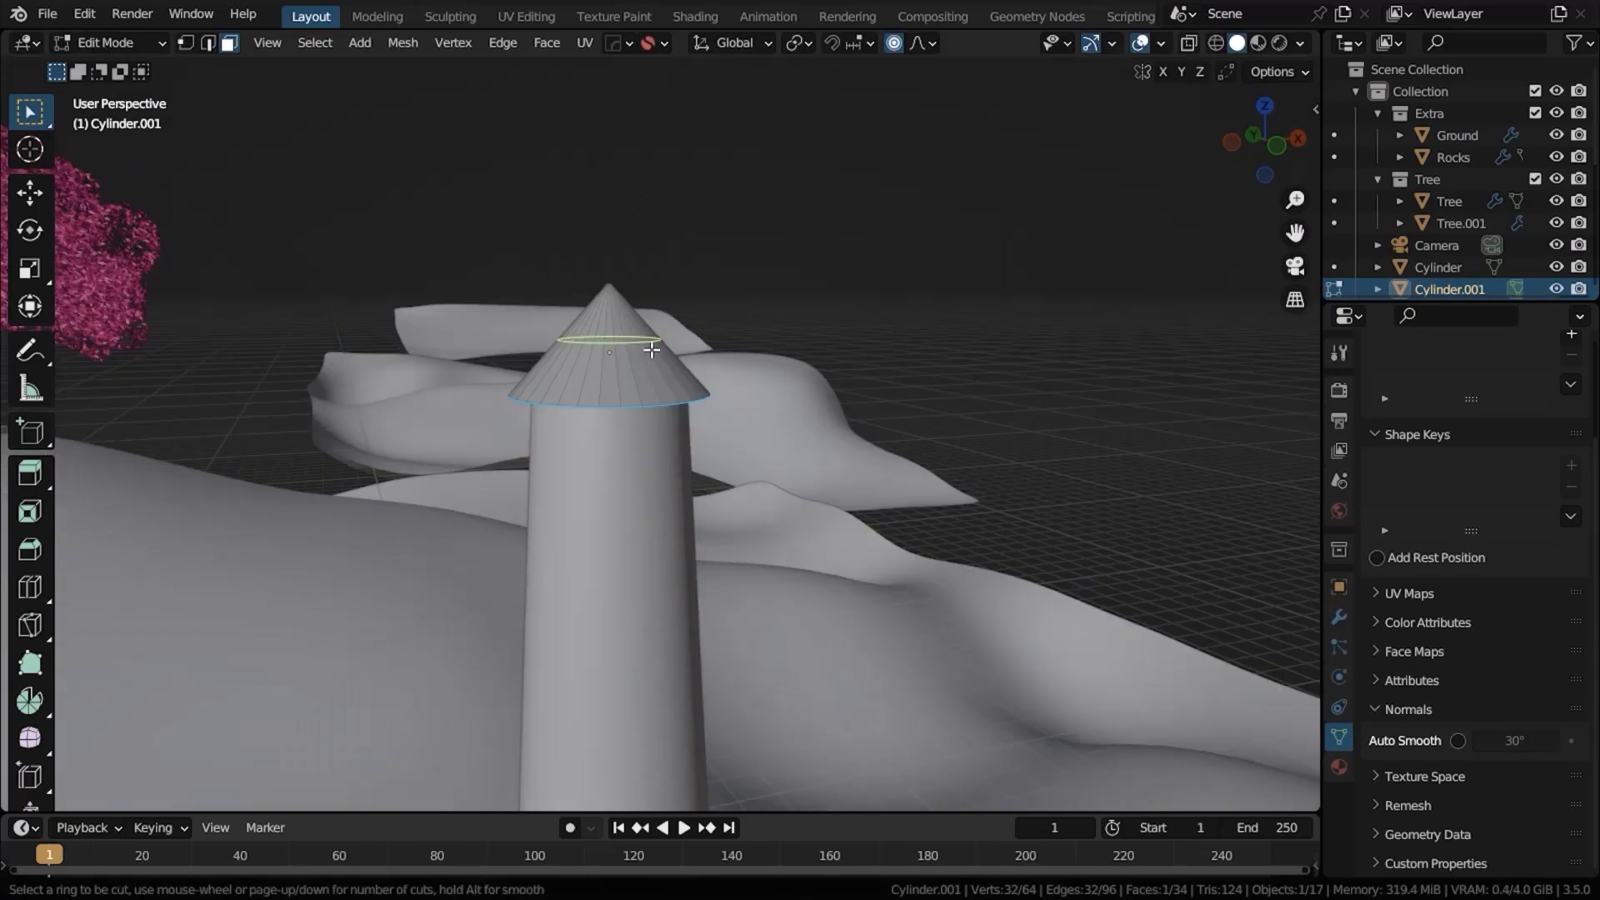
key(Tab)
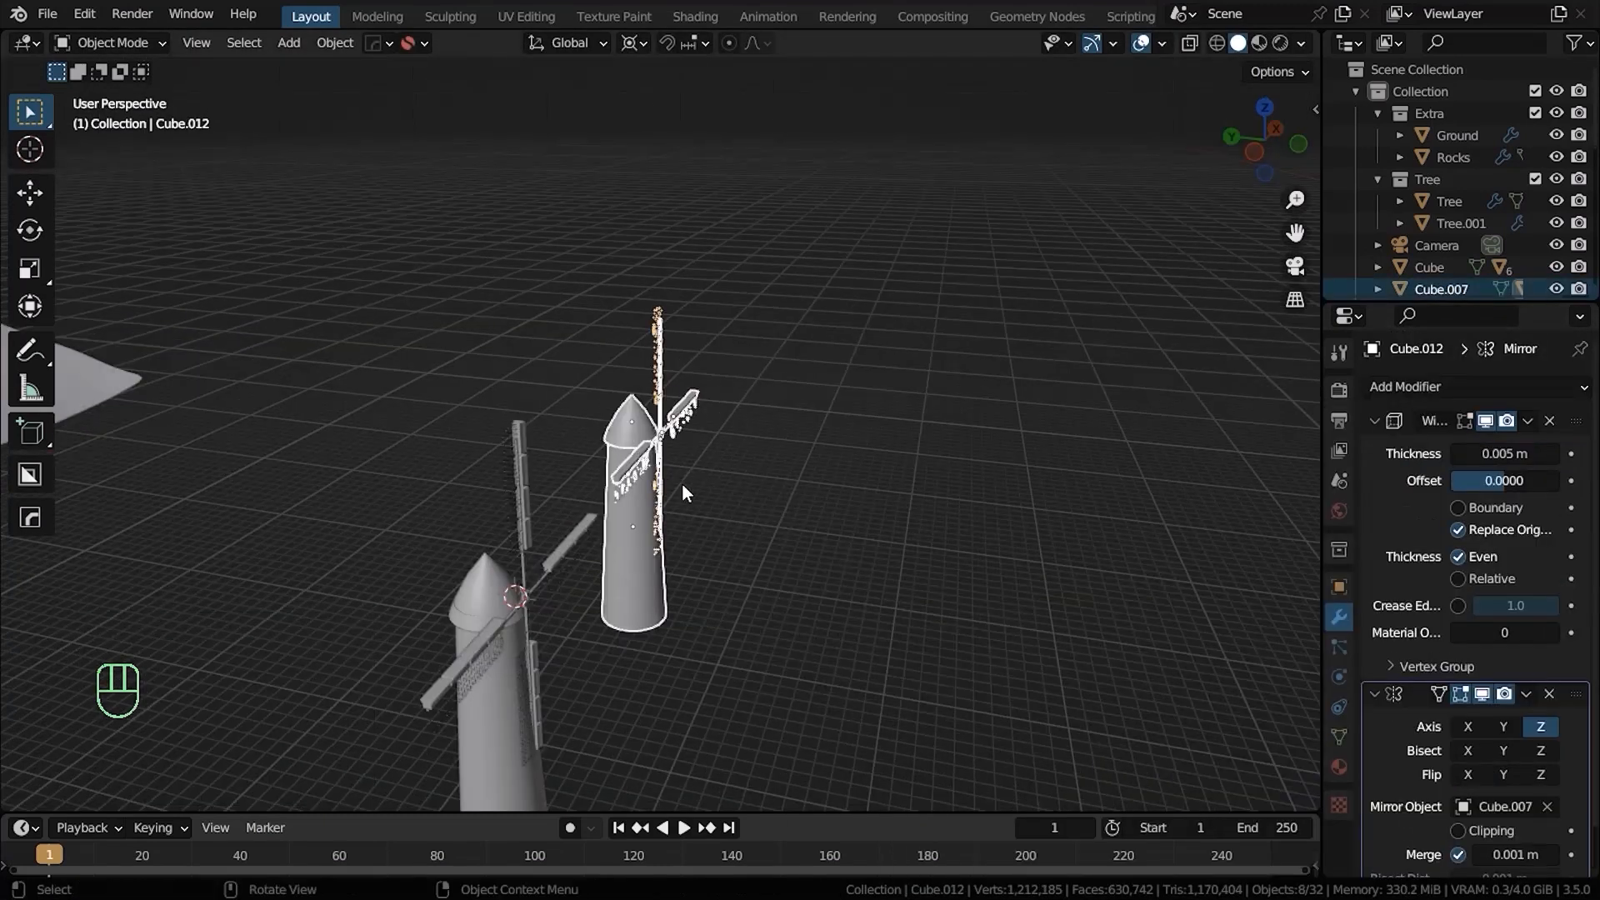
text(W)
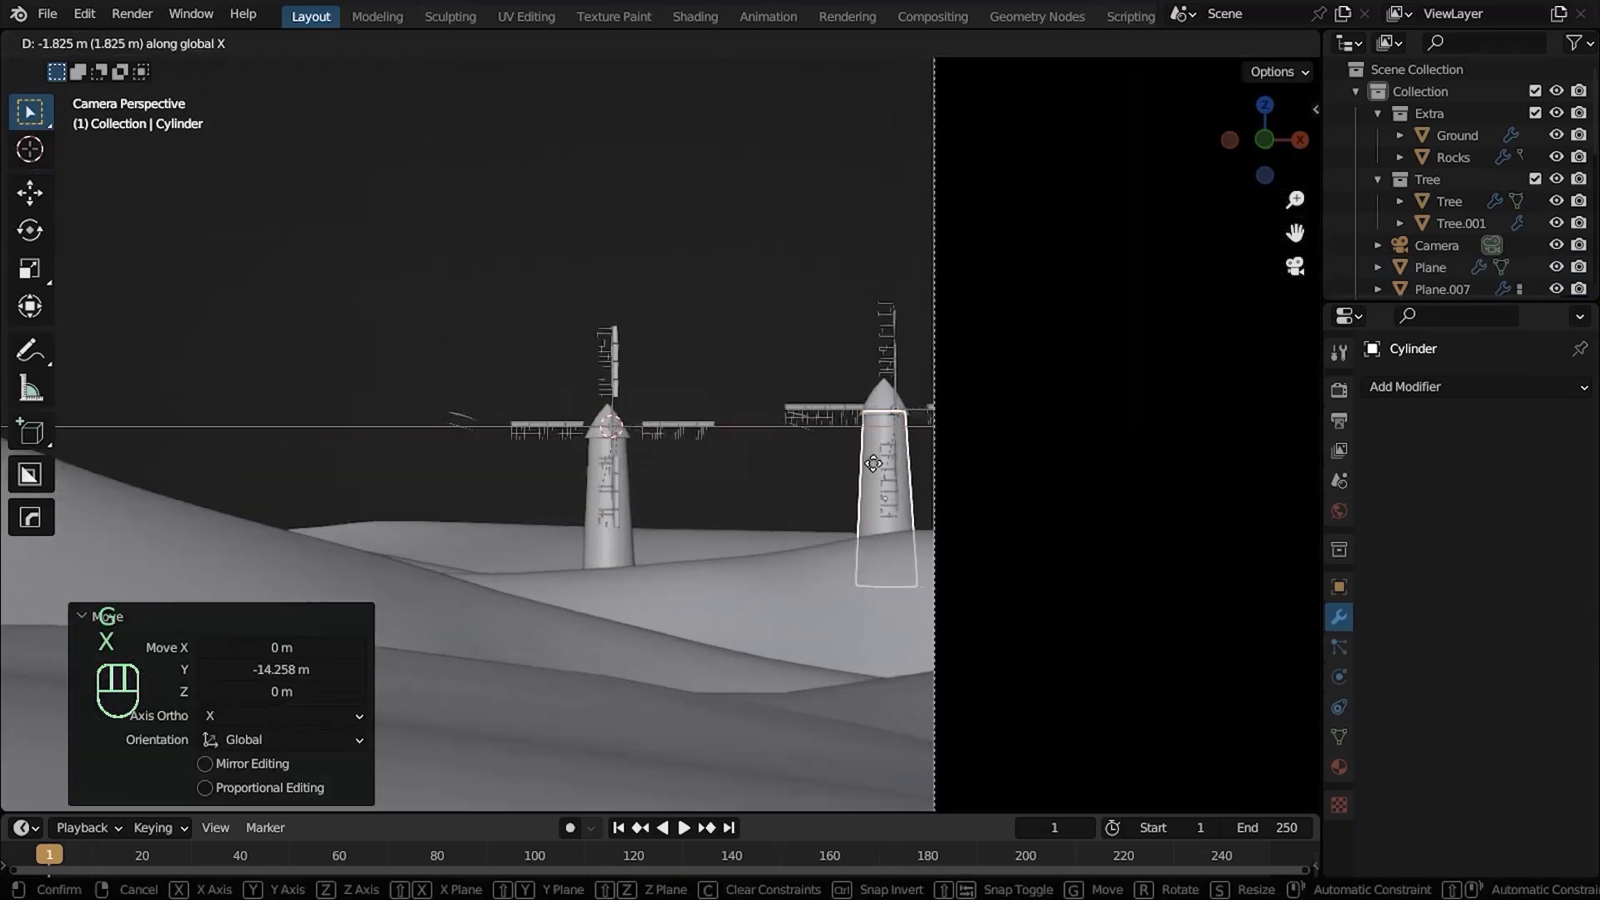
Step: Slide the second windmill sideways and raise the wall panel Array count by one more repeat
key(r)
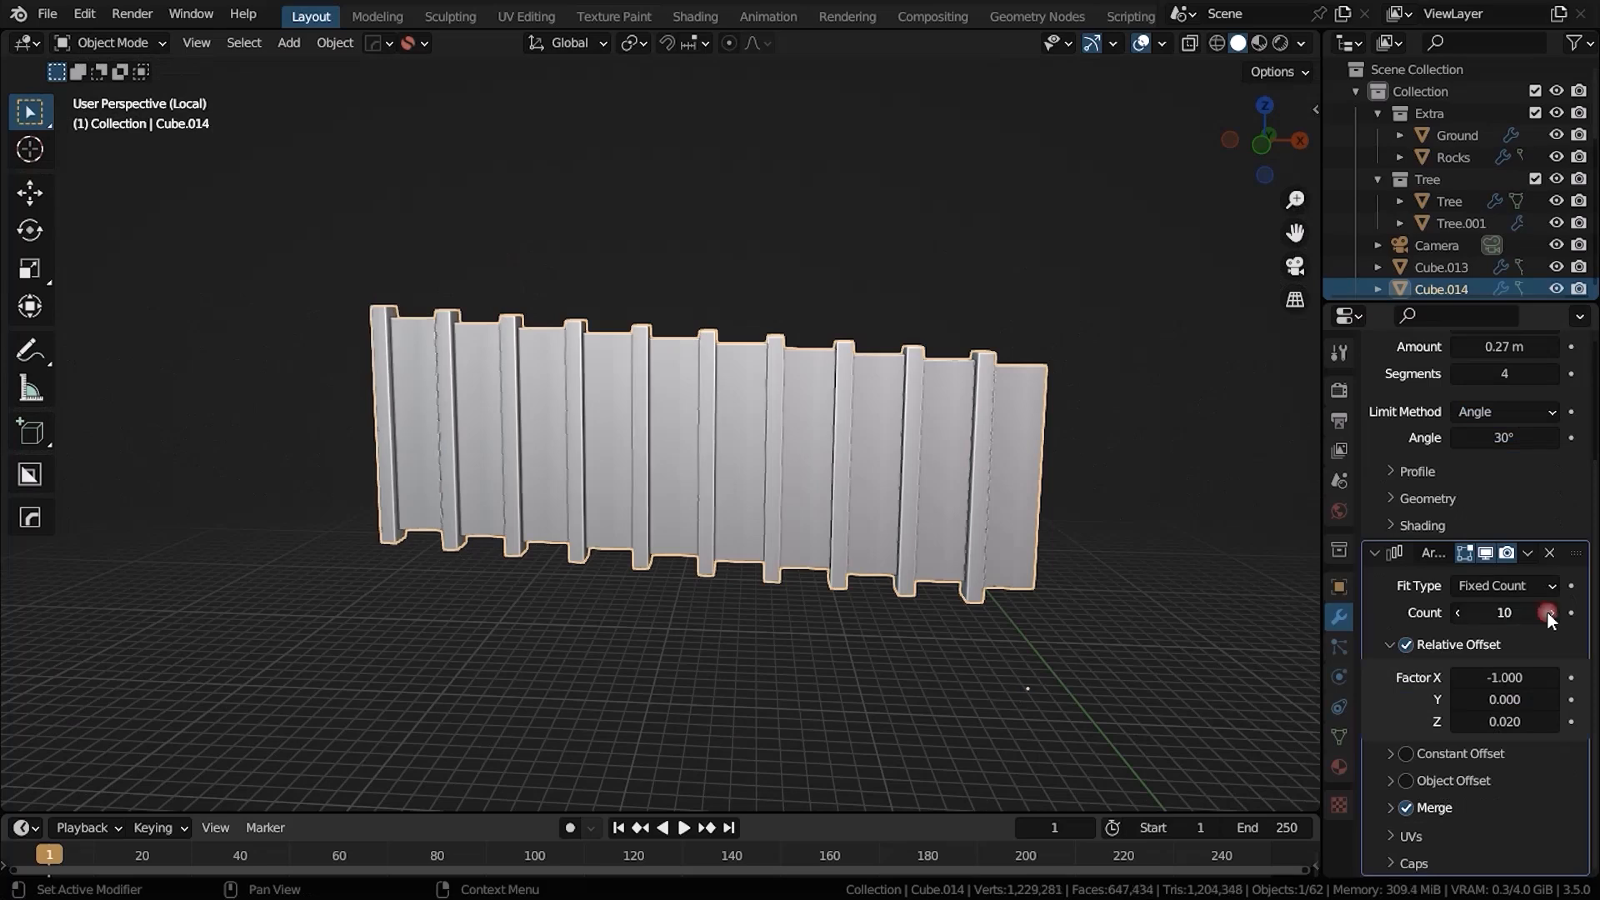
click(1549, 611)
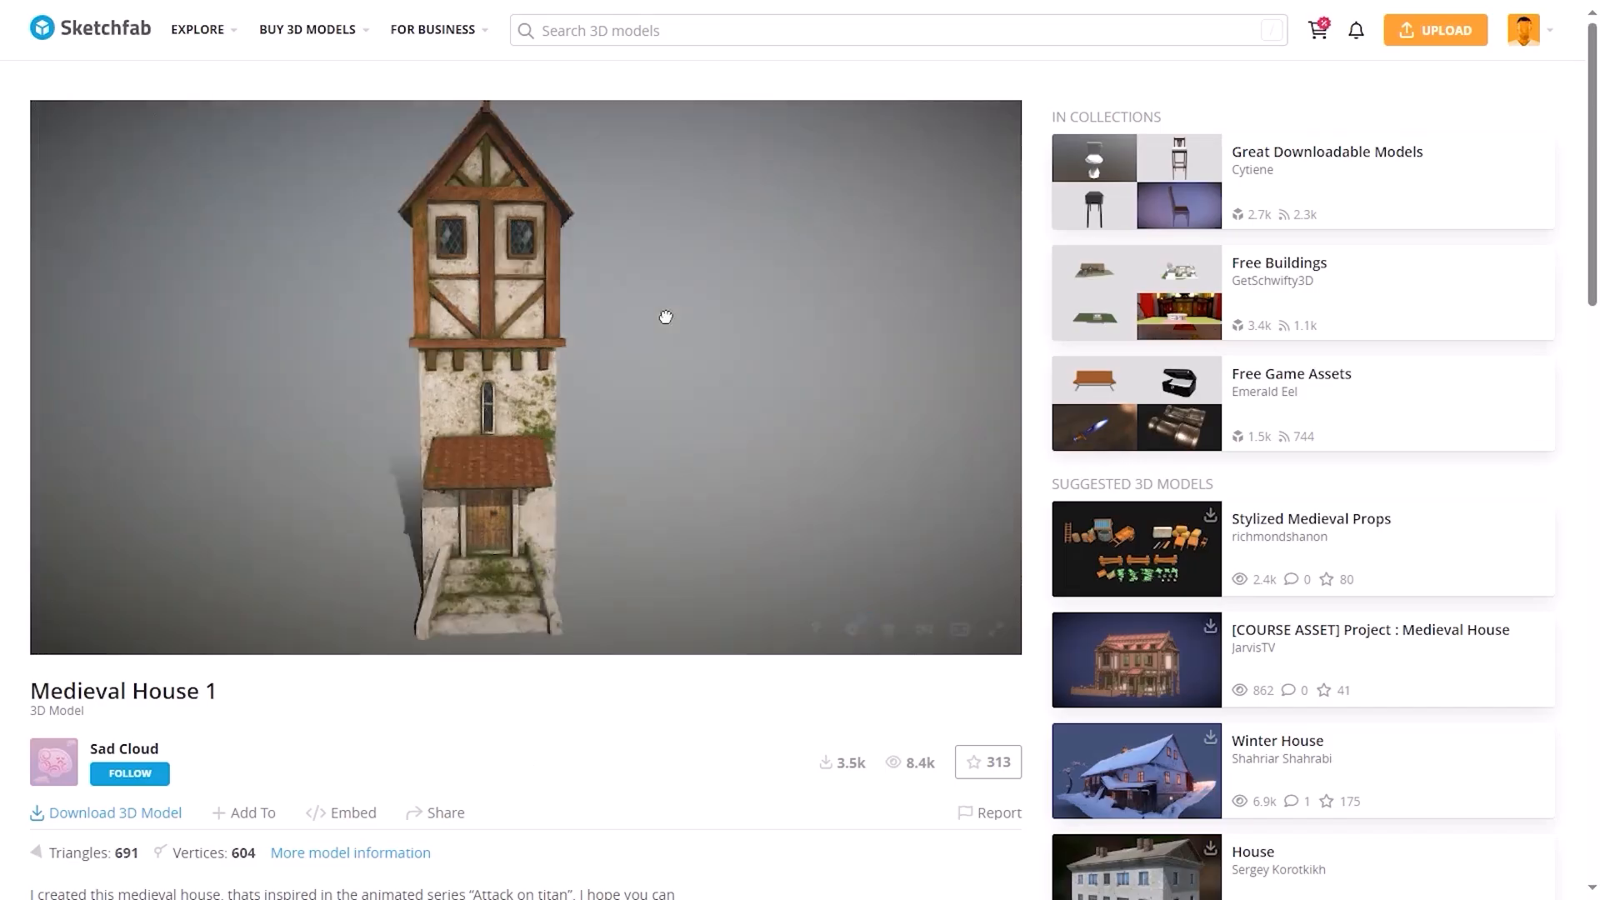
Step: Turn the Medieval House 1 preview around on its Sketchfab page
drag(666, 317, 360, 380)
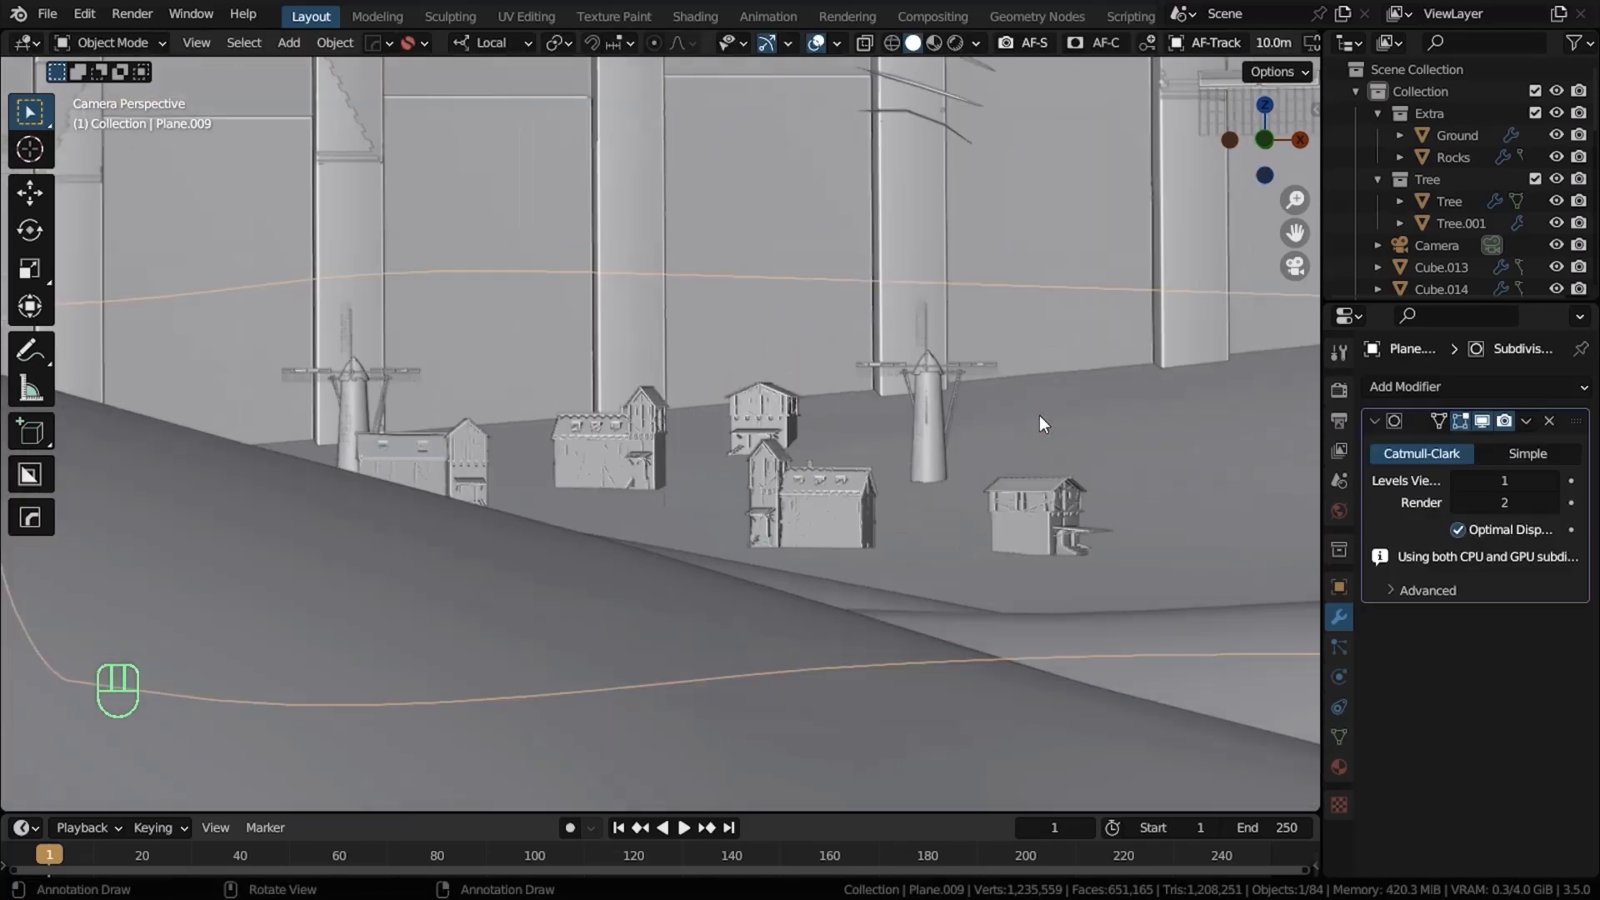
Step: In Shading, shift a ColorRamp stop to adjust the wall material's noise grime contrast
click(694, 15)
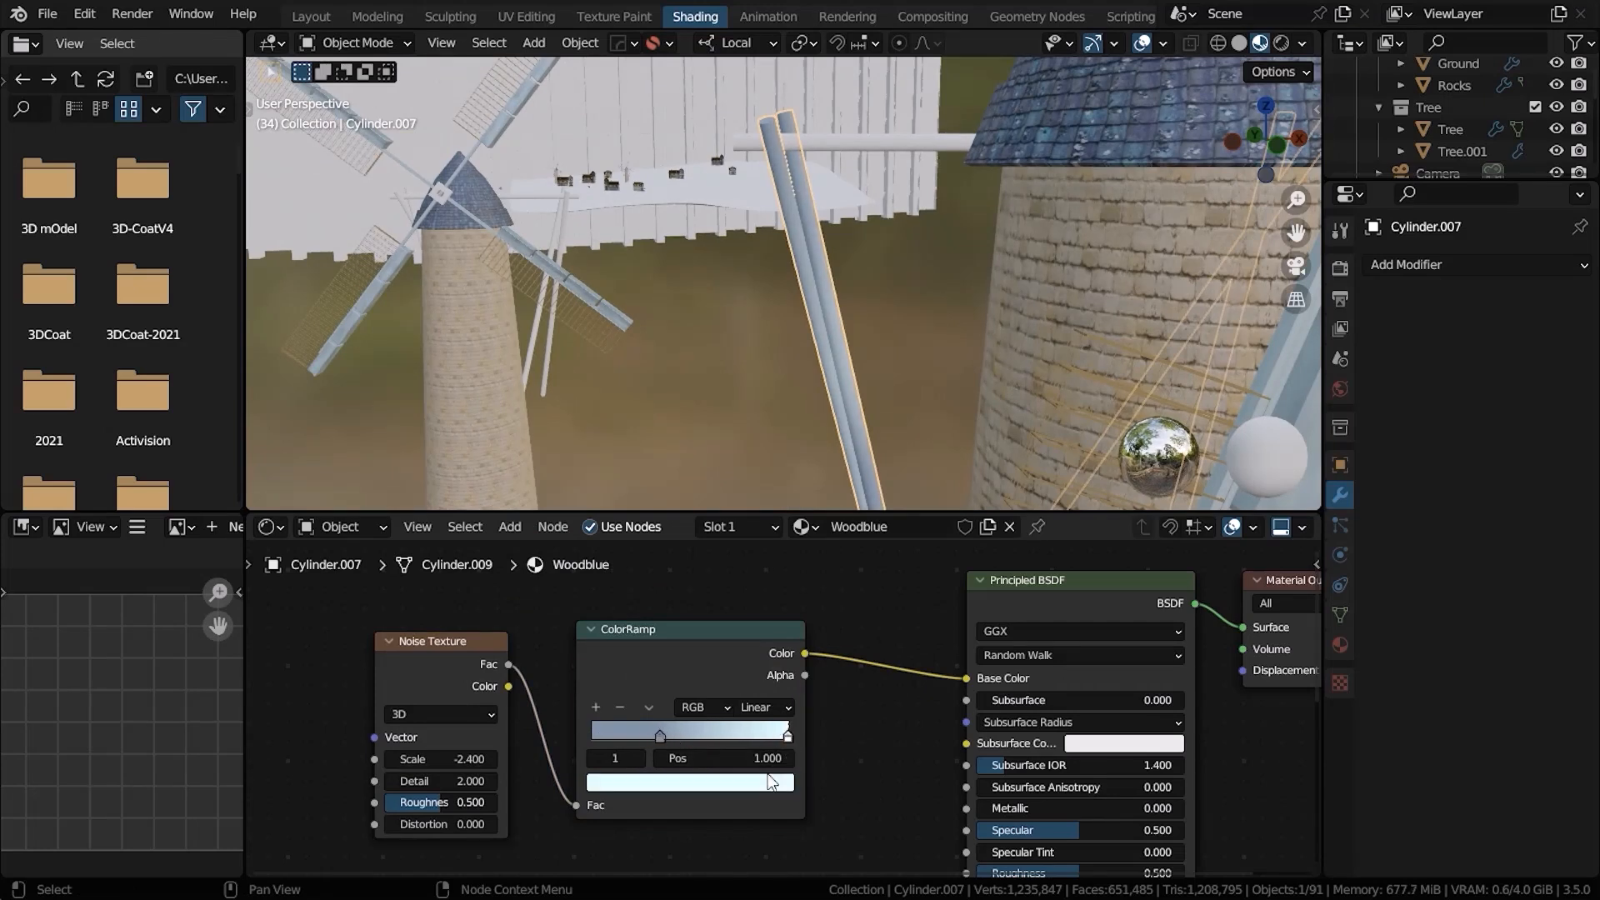
click(689, 780)
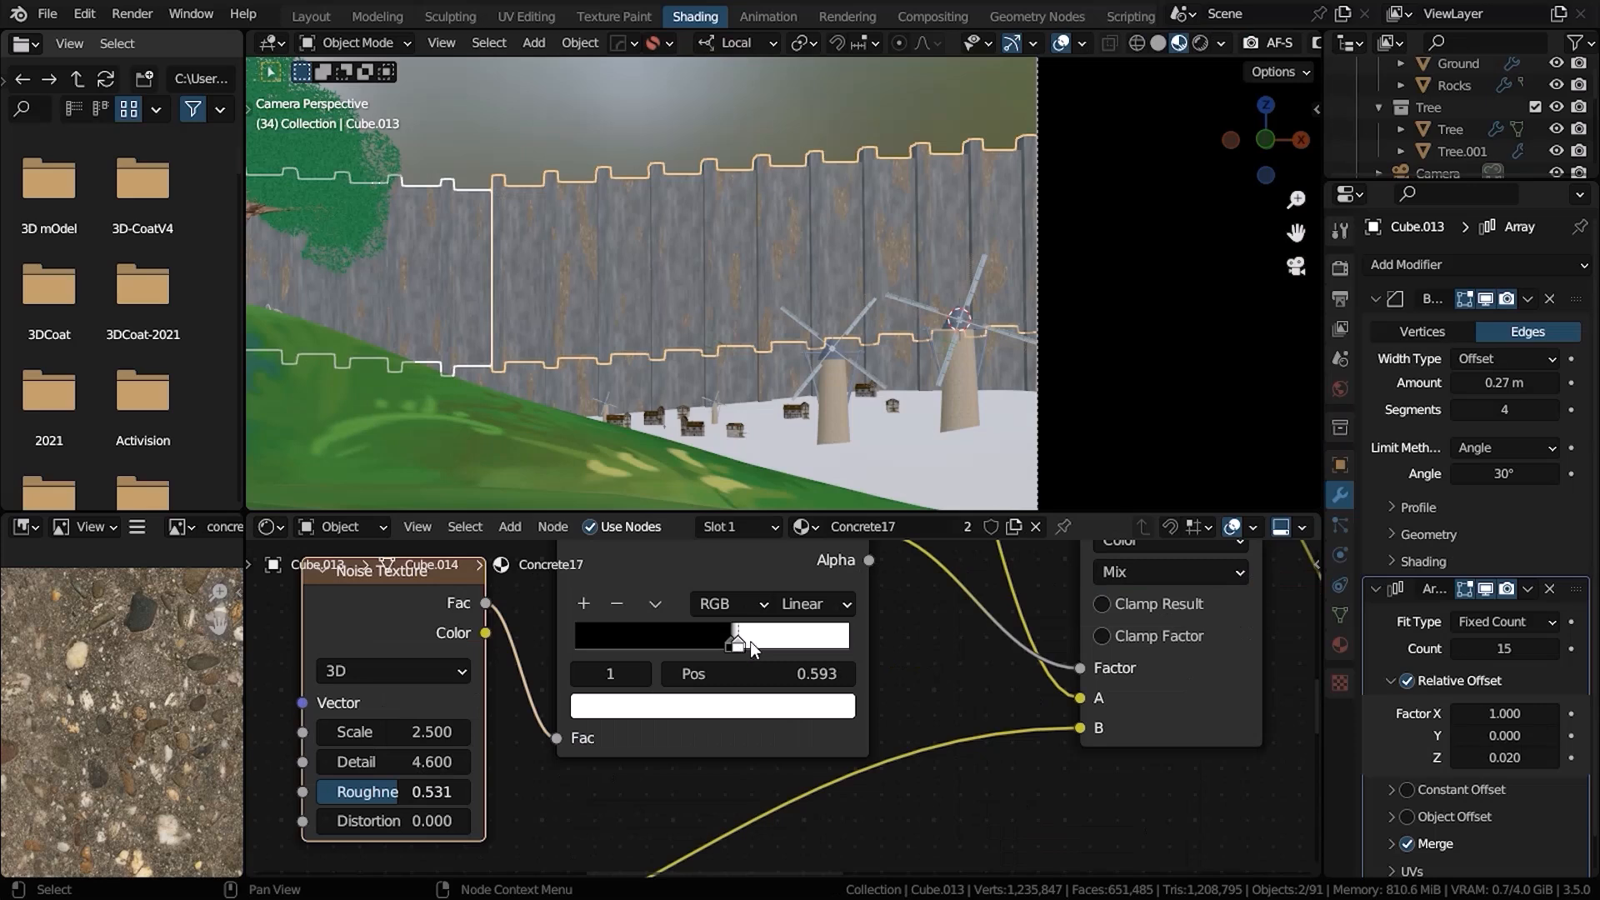
drag(730, 643, 755, 643)
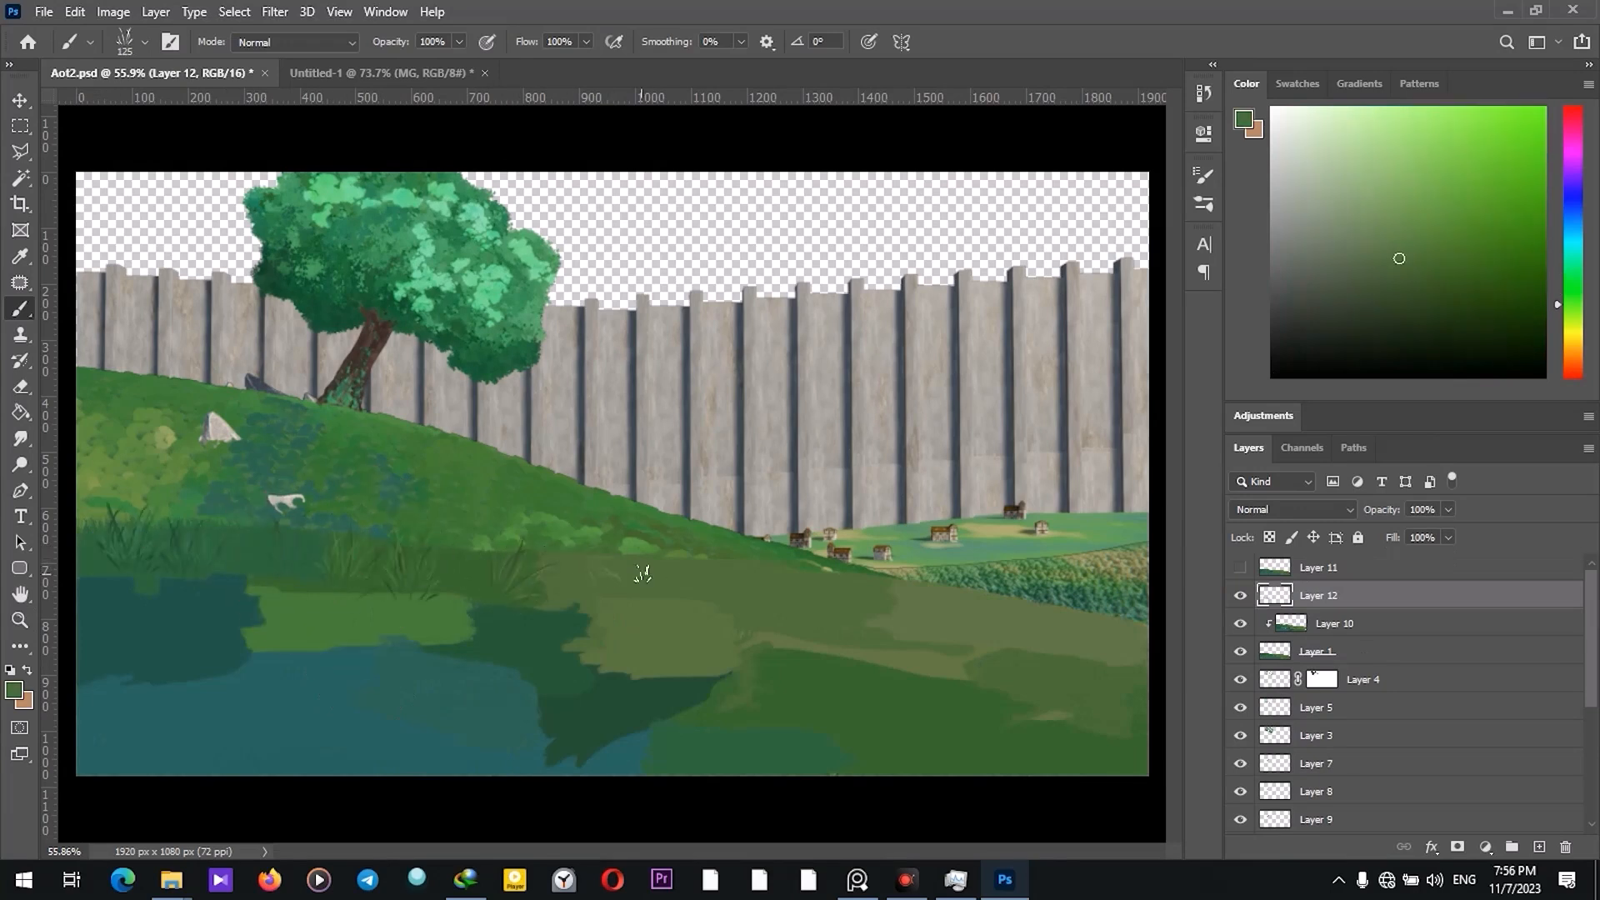
Step: Paint a stroke over the dark foreground grass and dab paint onto the pale hill patch
drag(633, 562, 745, 654)
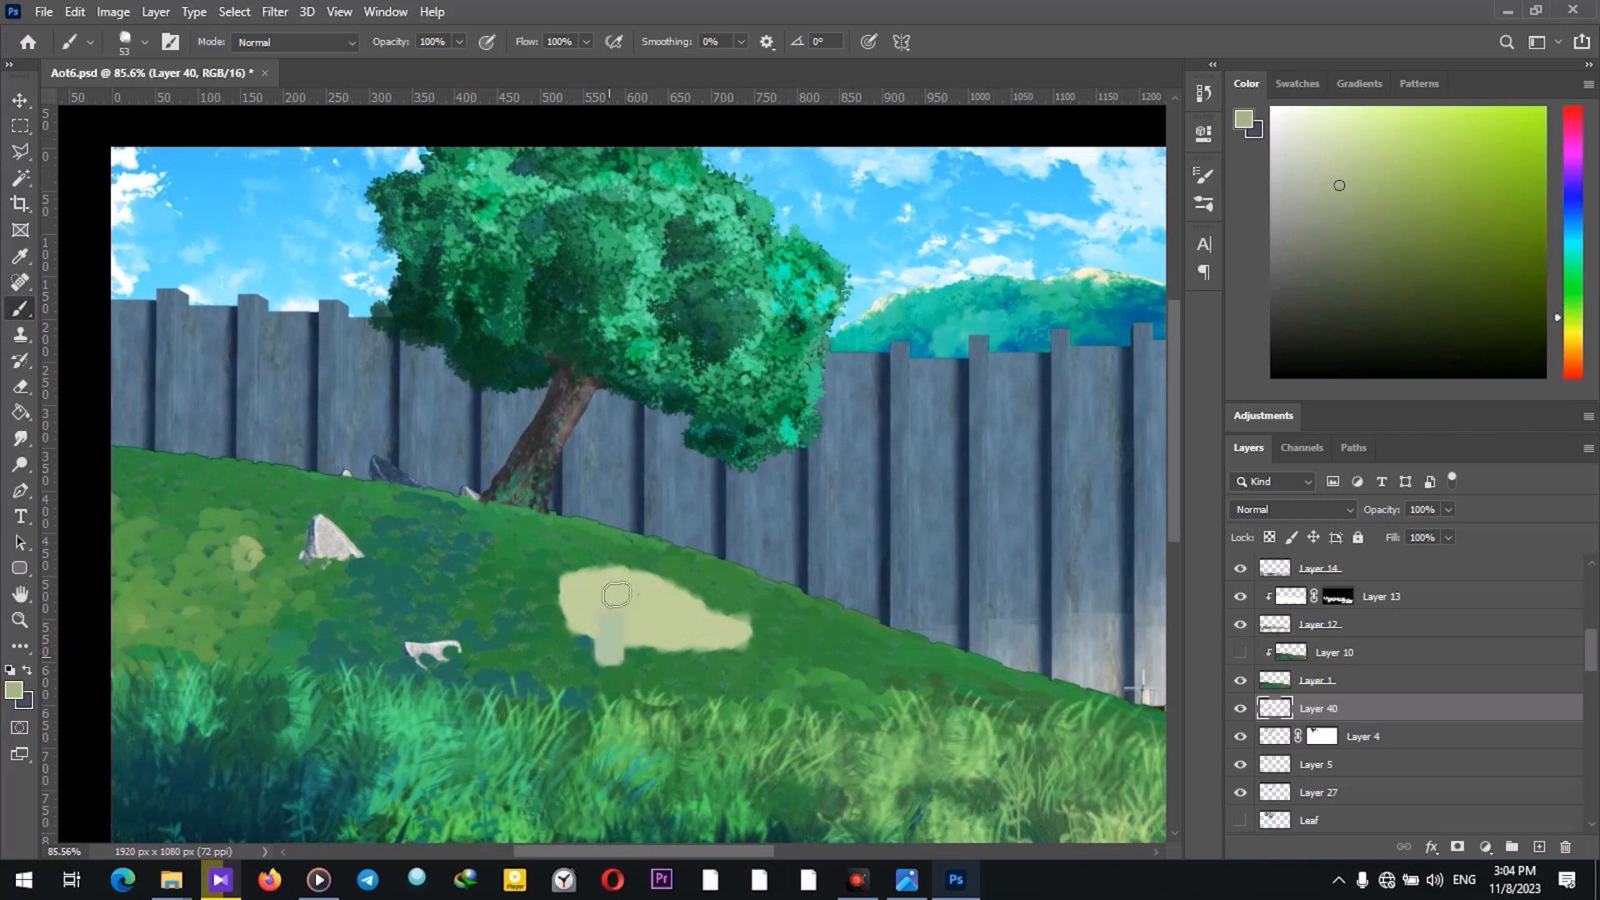
click(20, 439)
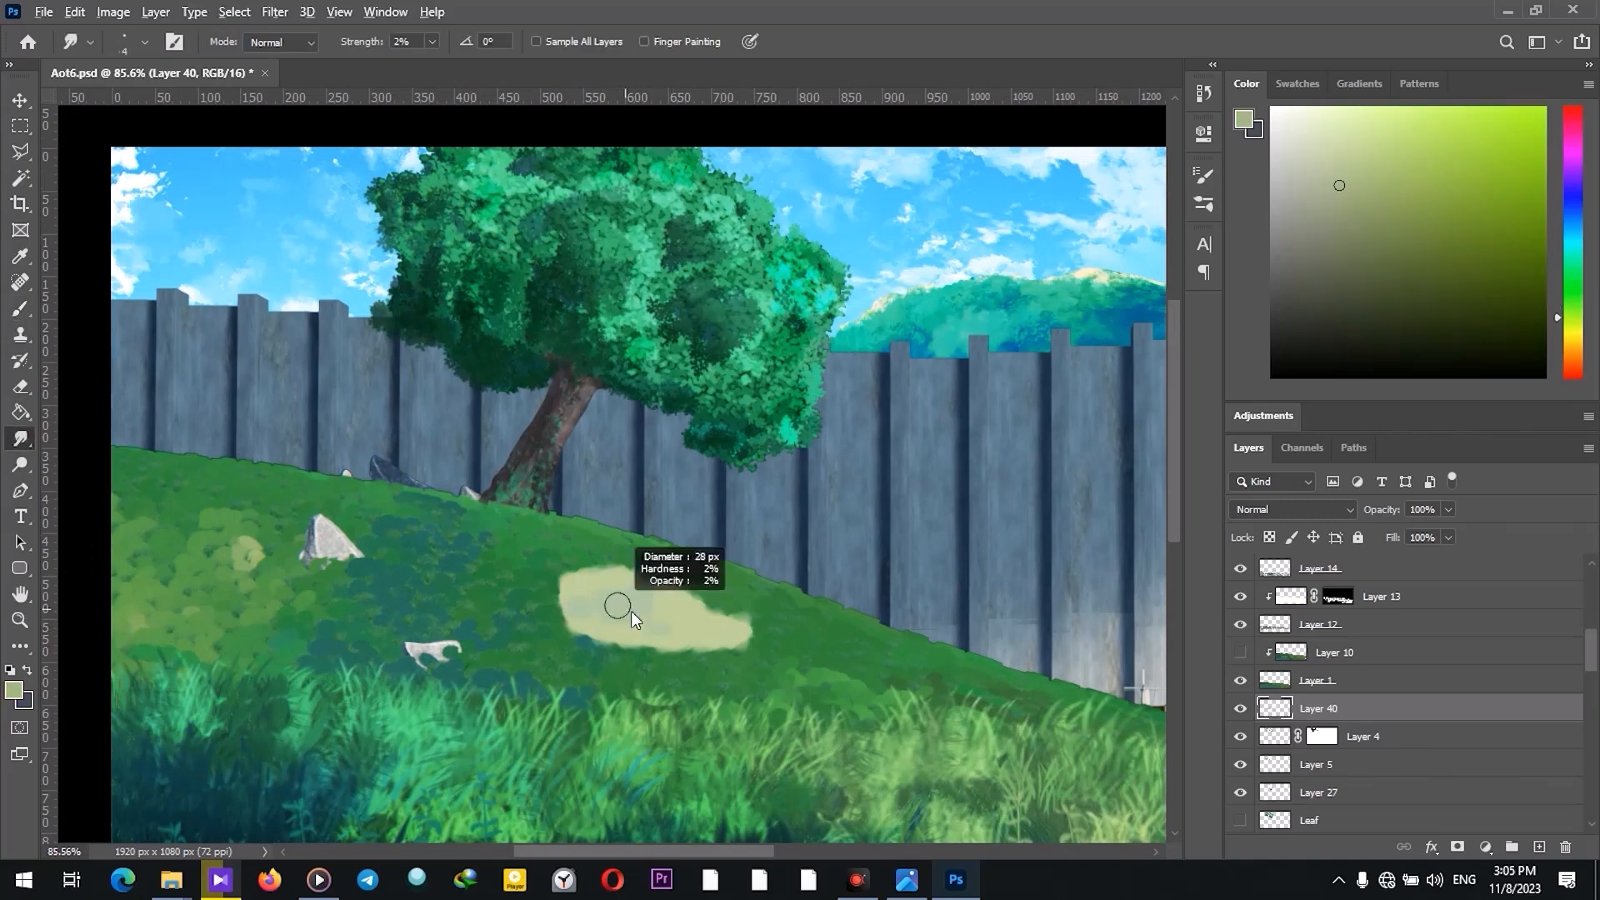
scroll(down, 3)
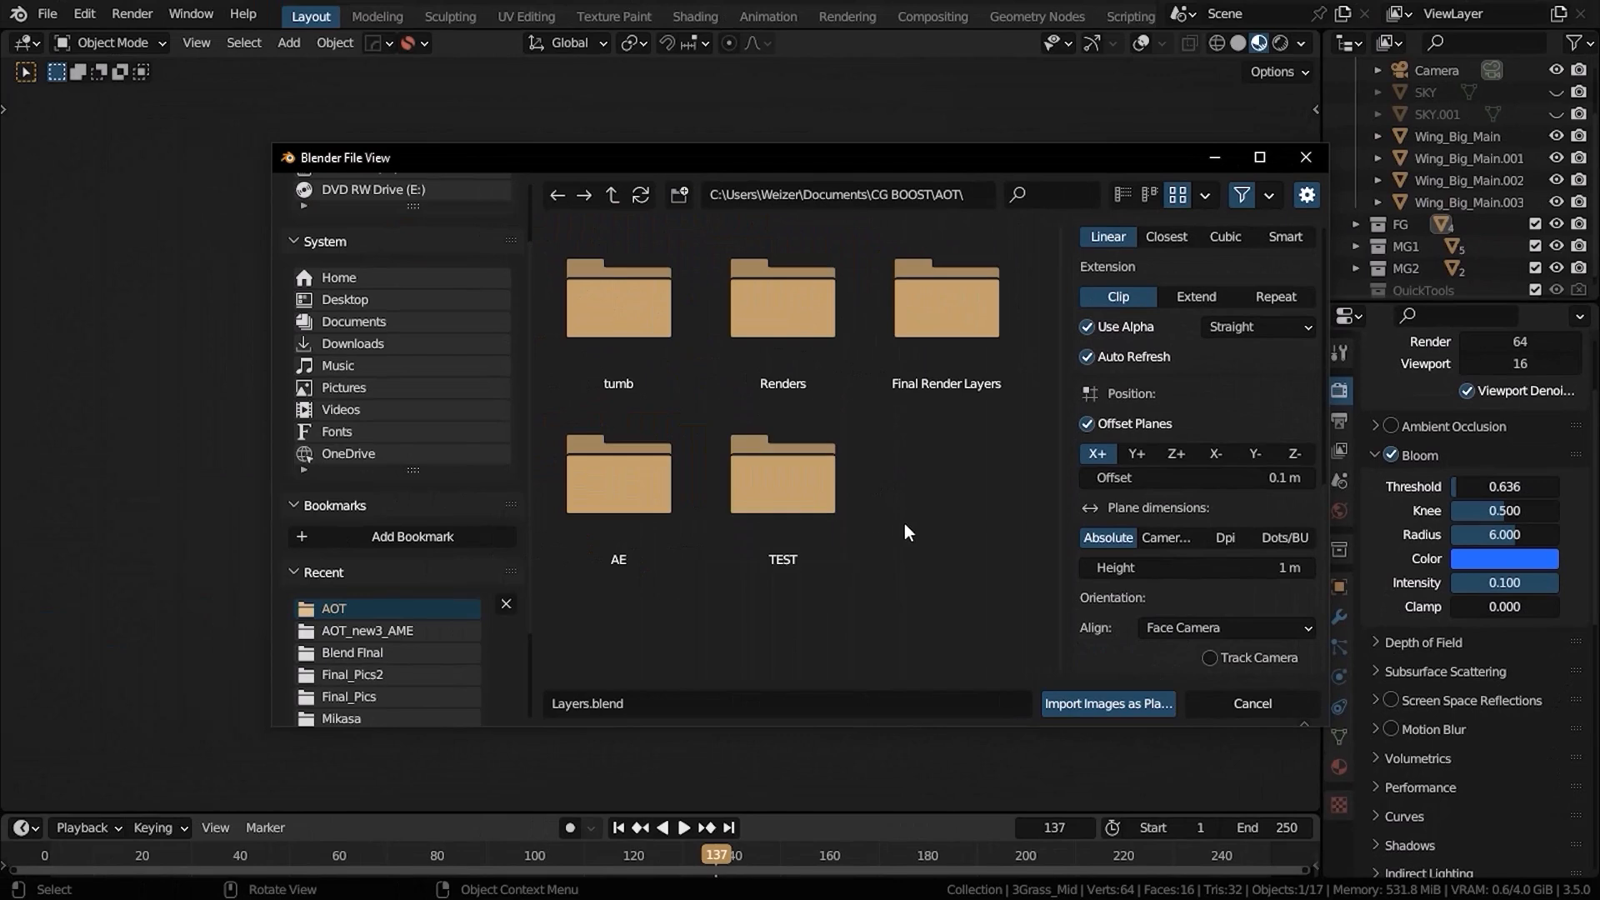
Step: Import the painted FG ground image from Final Render Layers > FG as an image plane
double_click(944, 297)
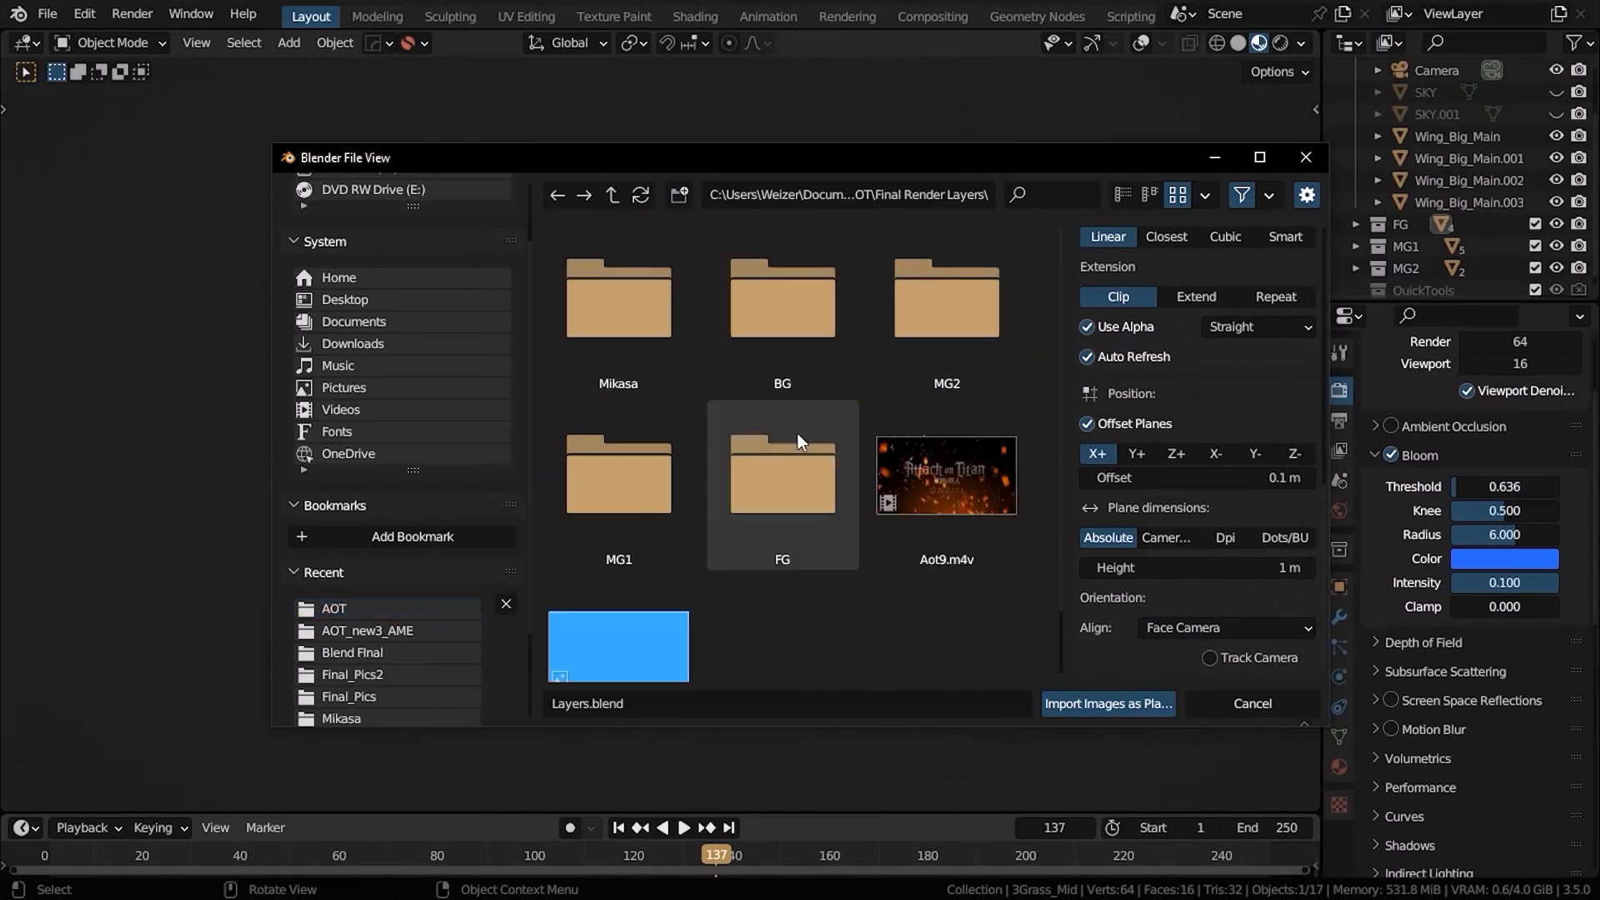
click(1106, 703)
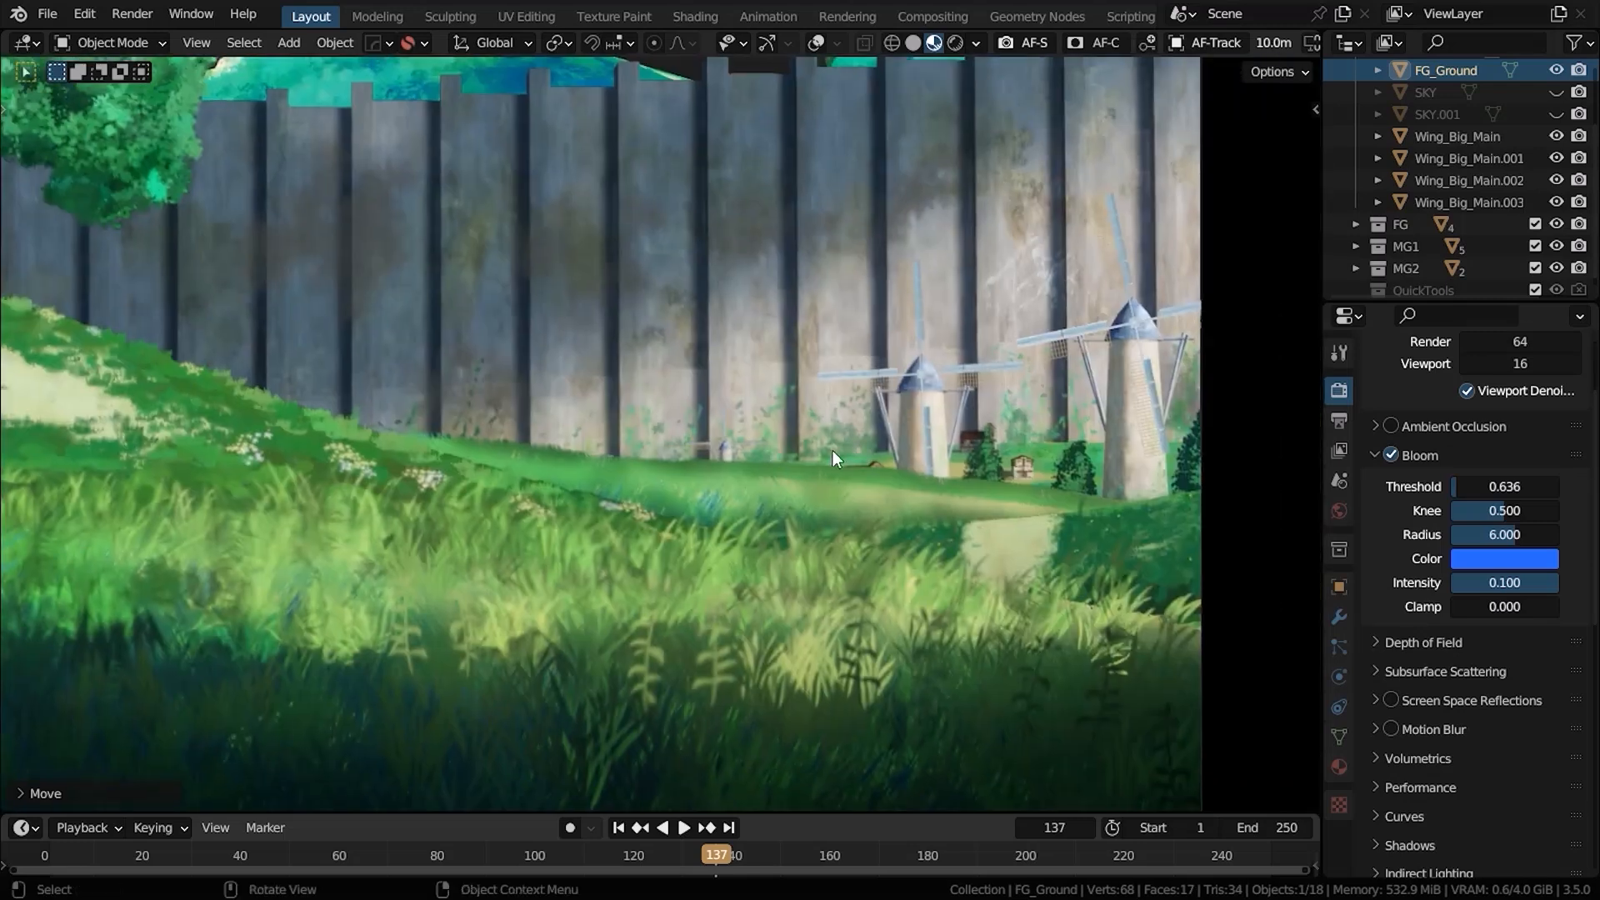
Step: Zoom out in camera view to check all painted planes line up in frame
scroll(down, 3)
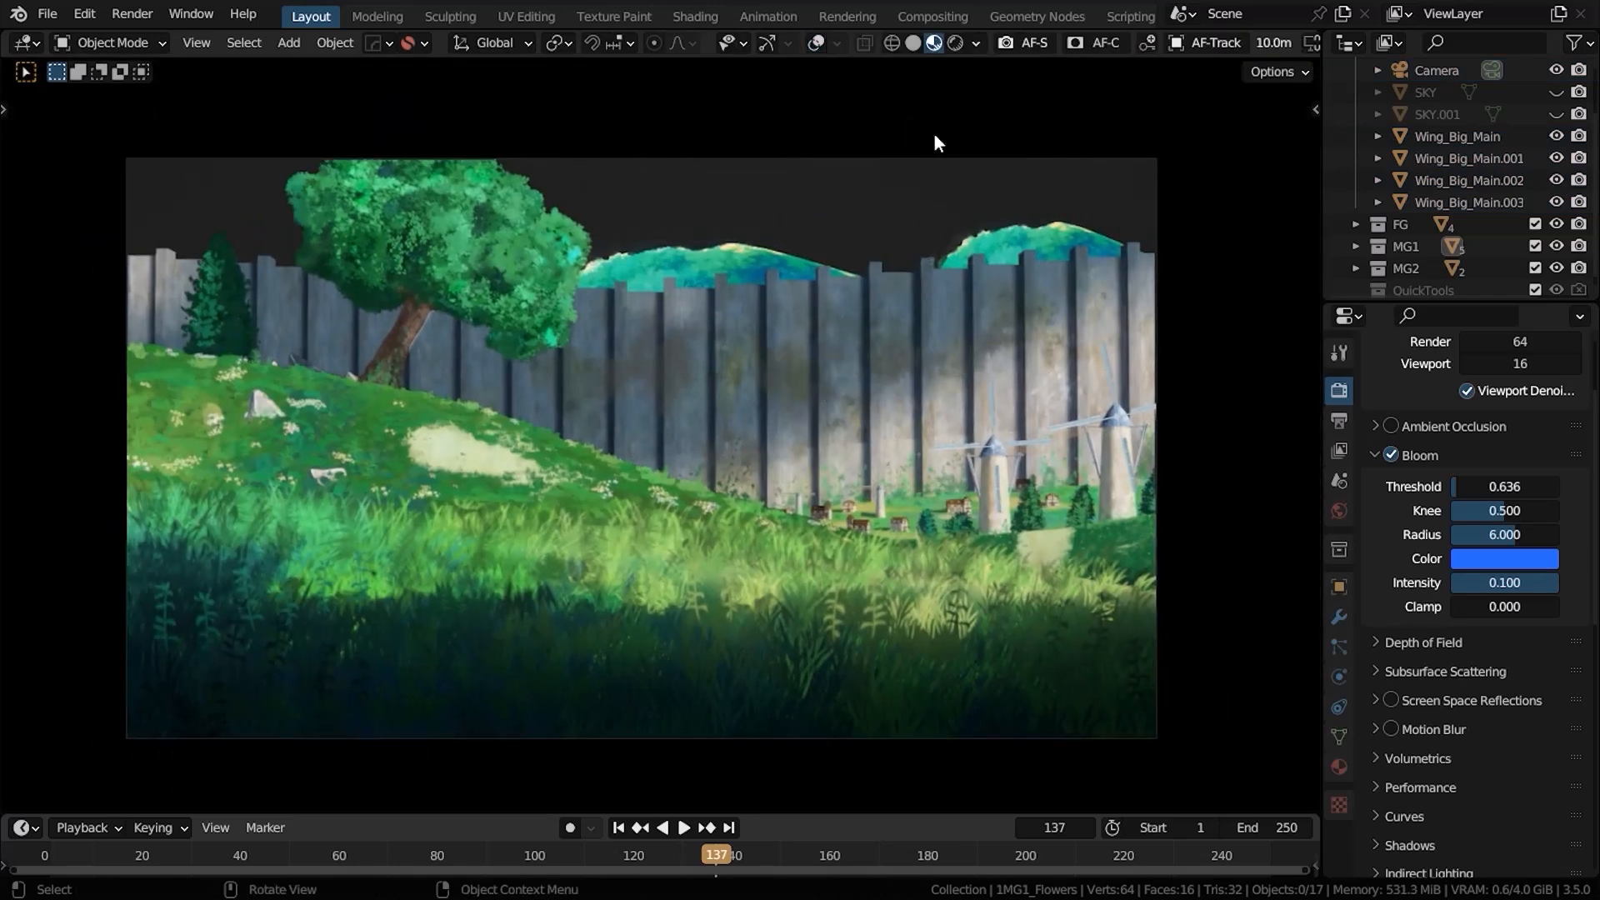
mouse_move(907, 350)
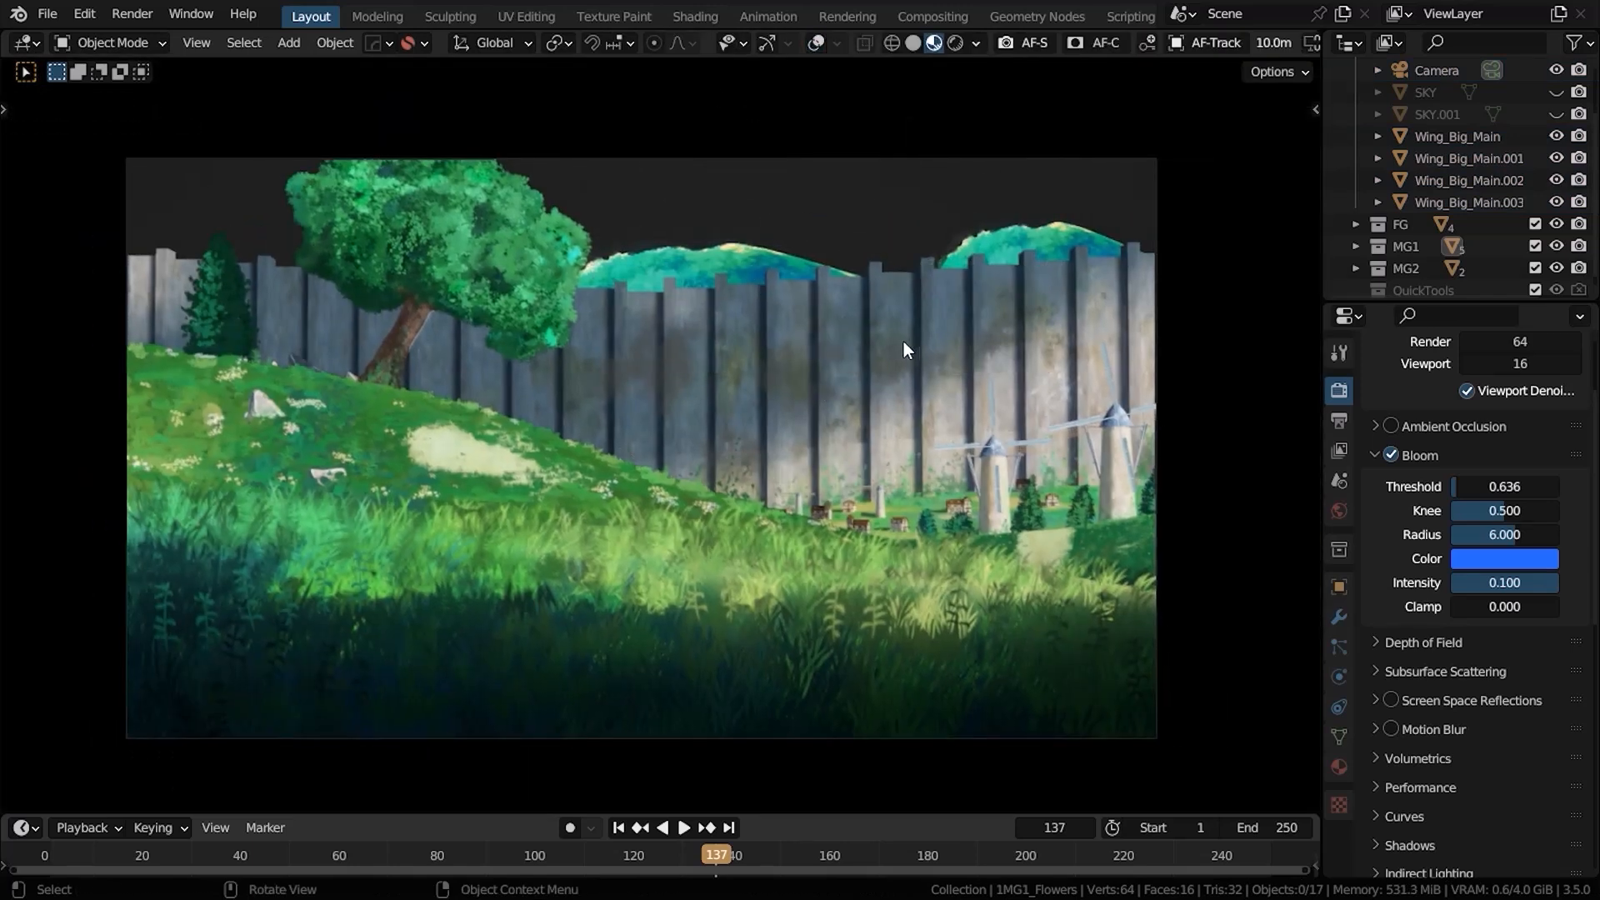